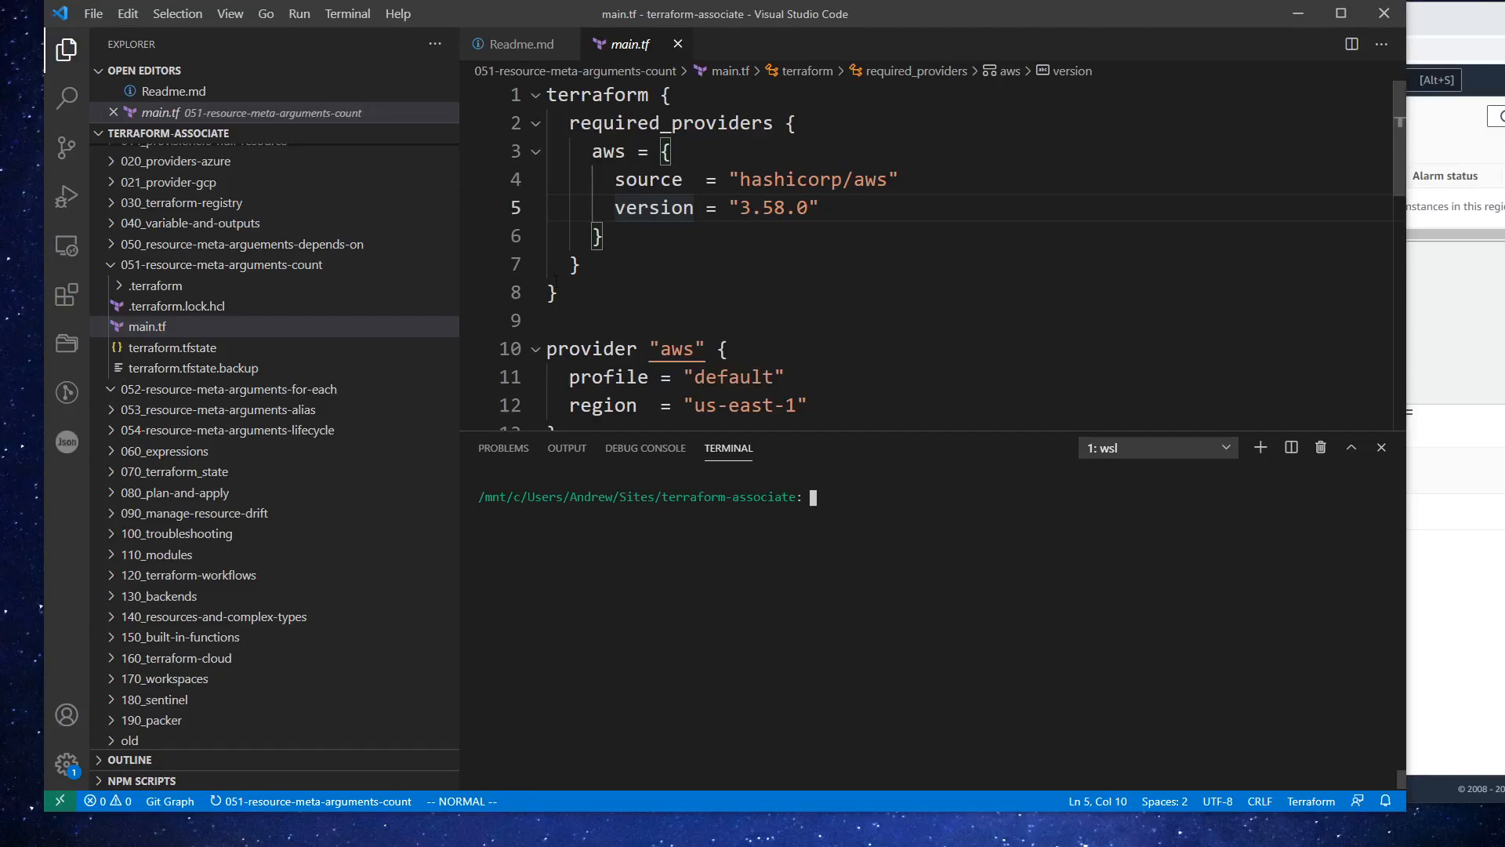
Review the pasted count-based my_server resource and public_ip output in the new main.tf
{"action": "scroll", "scroll_direction": "down", "scroll_amount": 3}
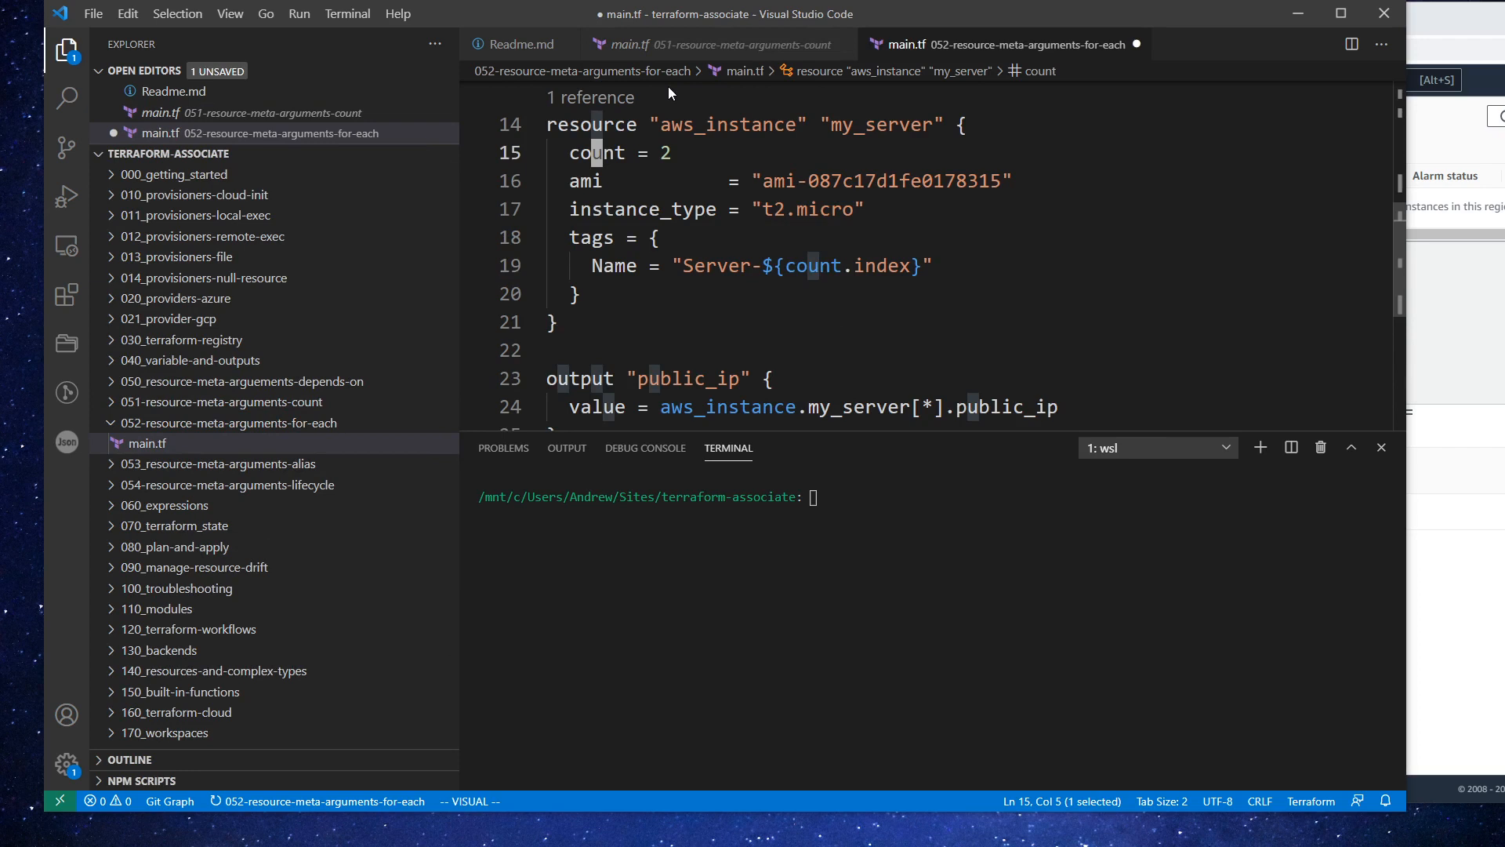
Replace count = 2 with a for_each map: nano, micro, small mapped to t2 sizes
{"action": "type", "text": "for_each = {"}
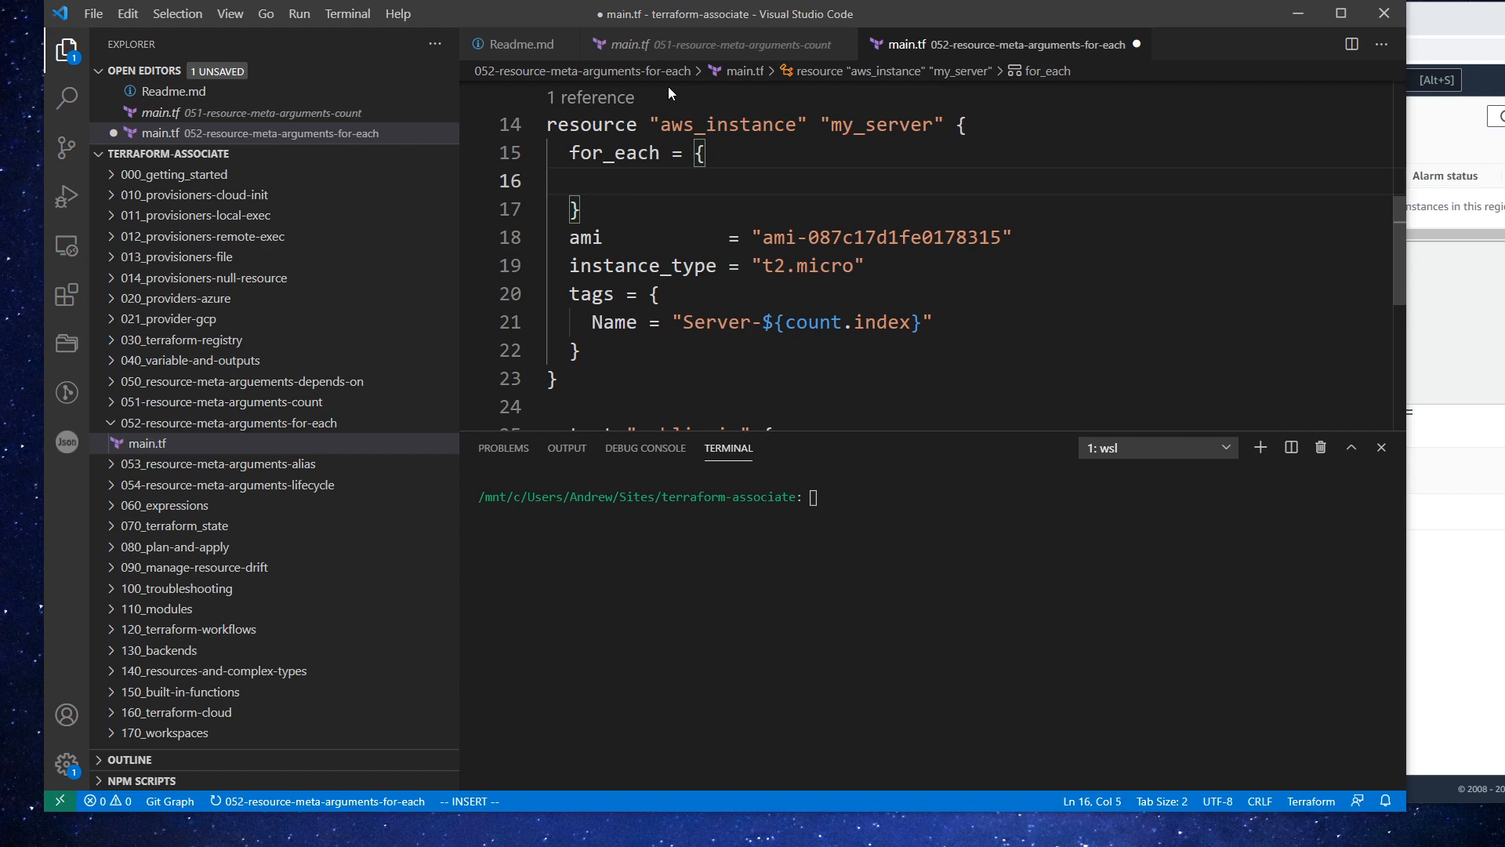
{"action": "type", "text": "nano ="}
{"action": "type", "text": "micro"}
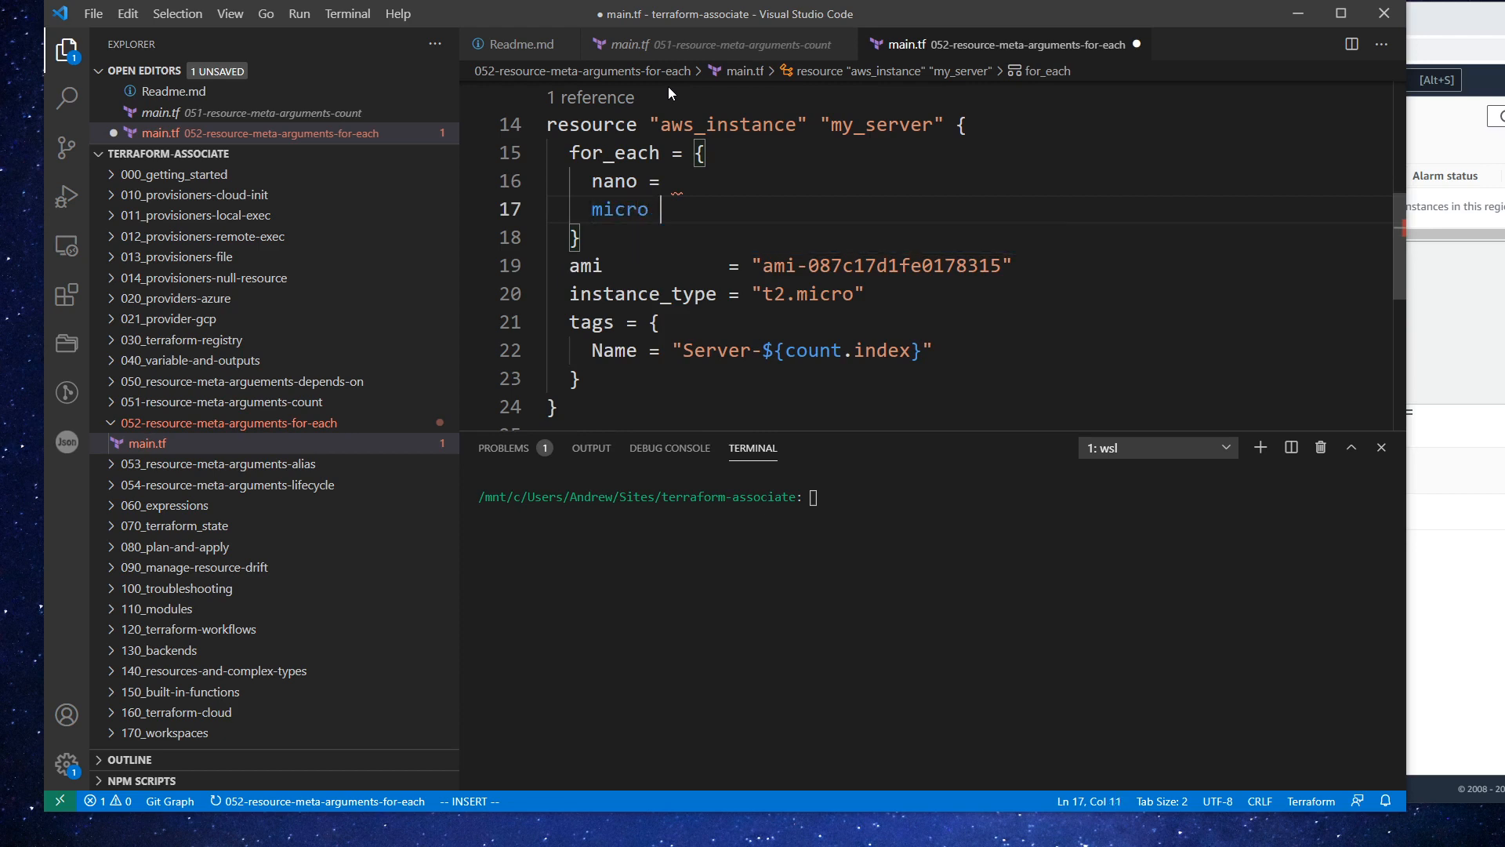
{"action": "type", "text": "'t'"}
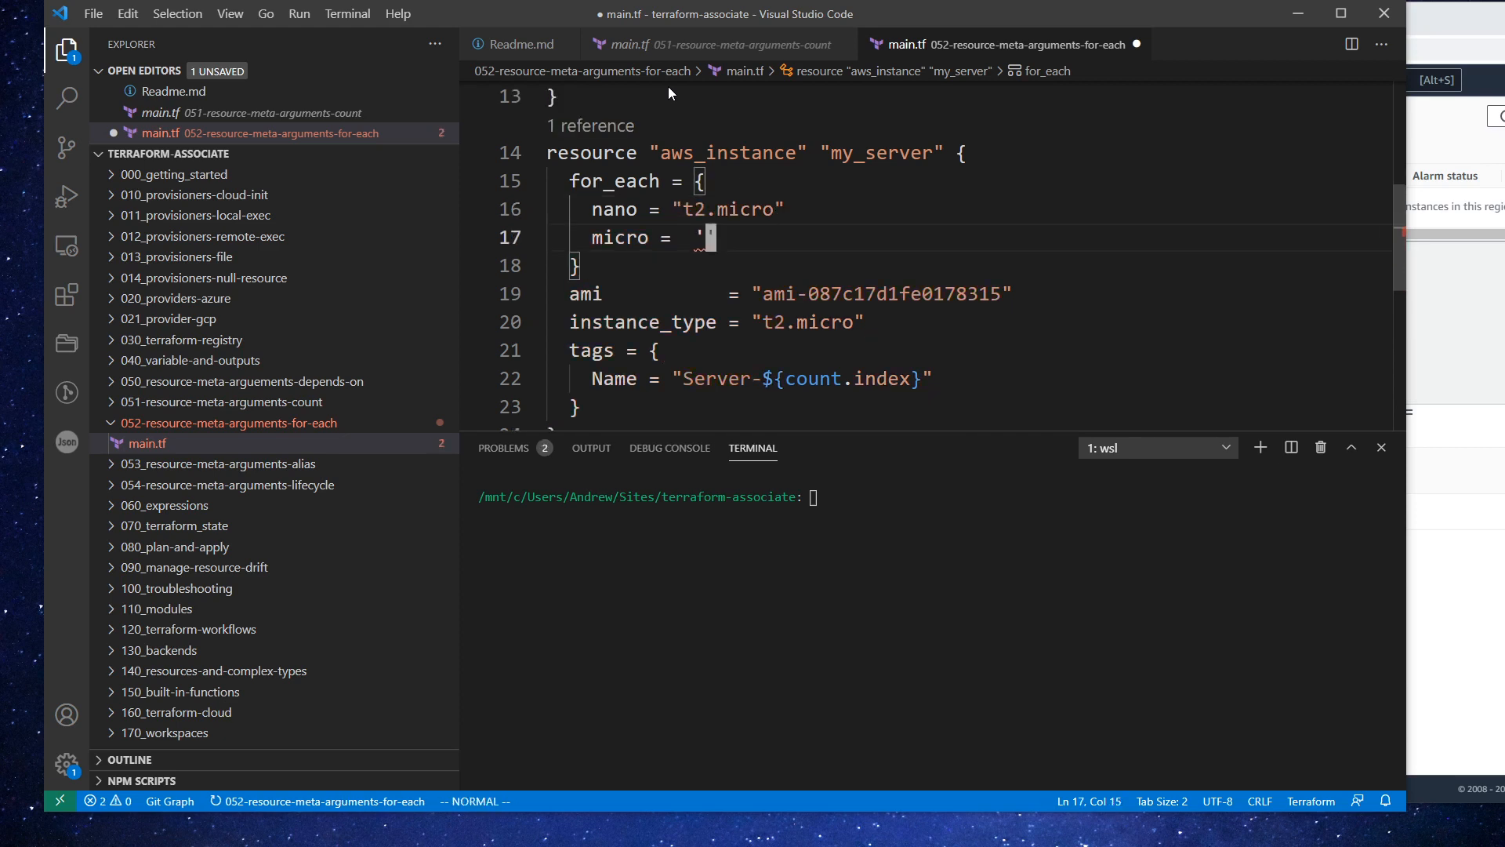
{"action": "type", "text": "t2.\""}
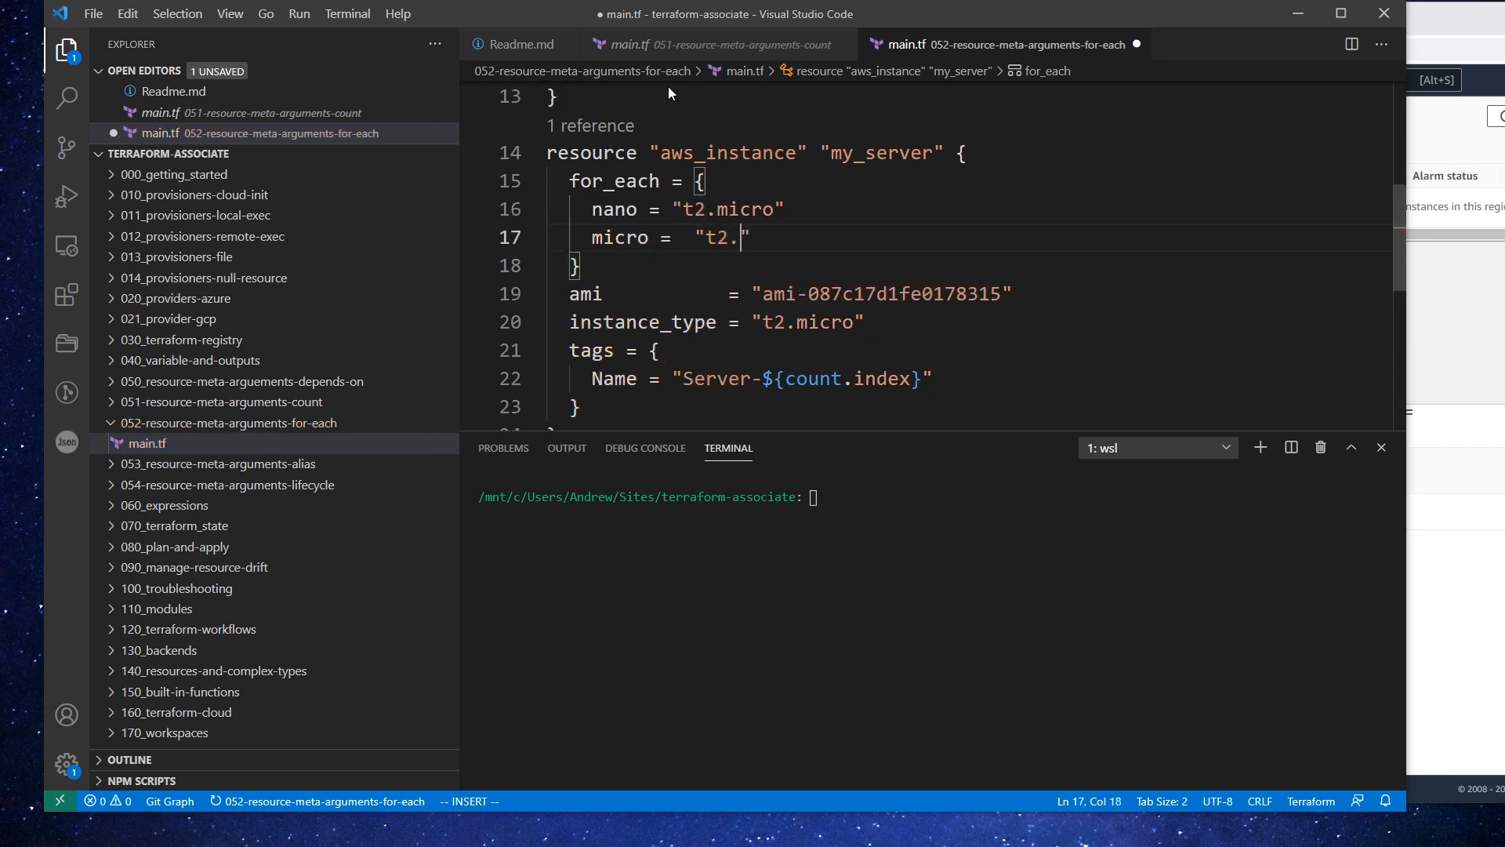
{"action": "type", "text": "micro"}
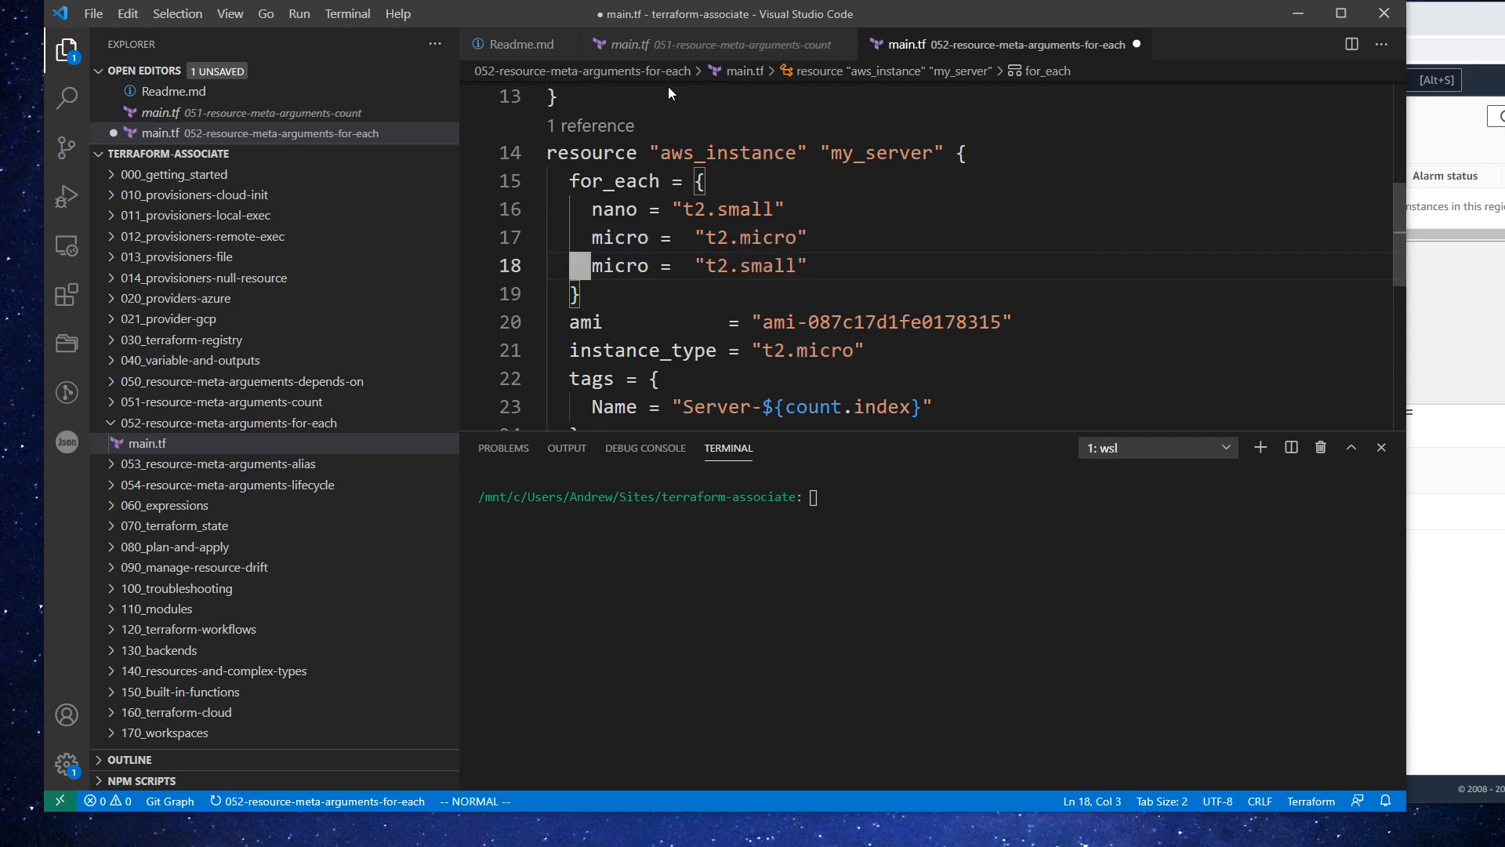
{"action": "type", "text": "small"}
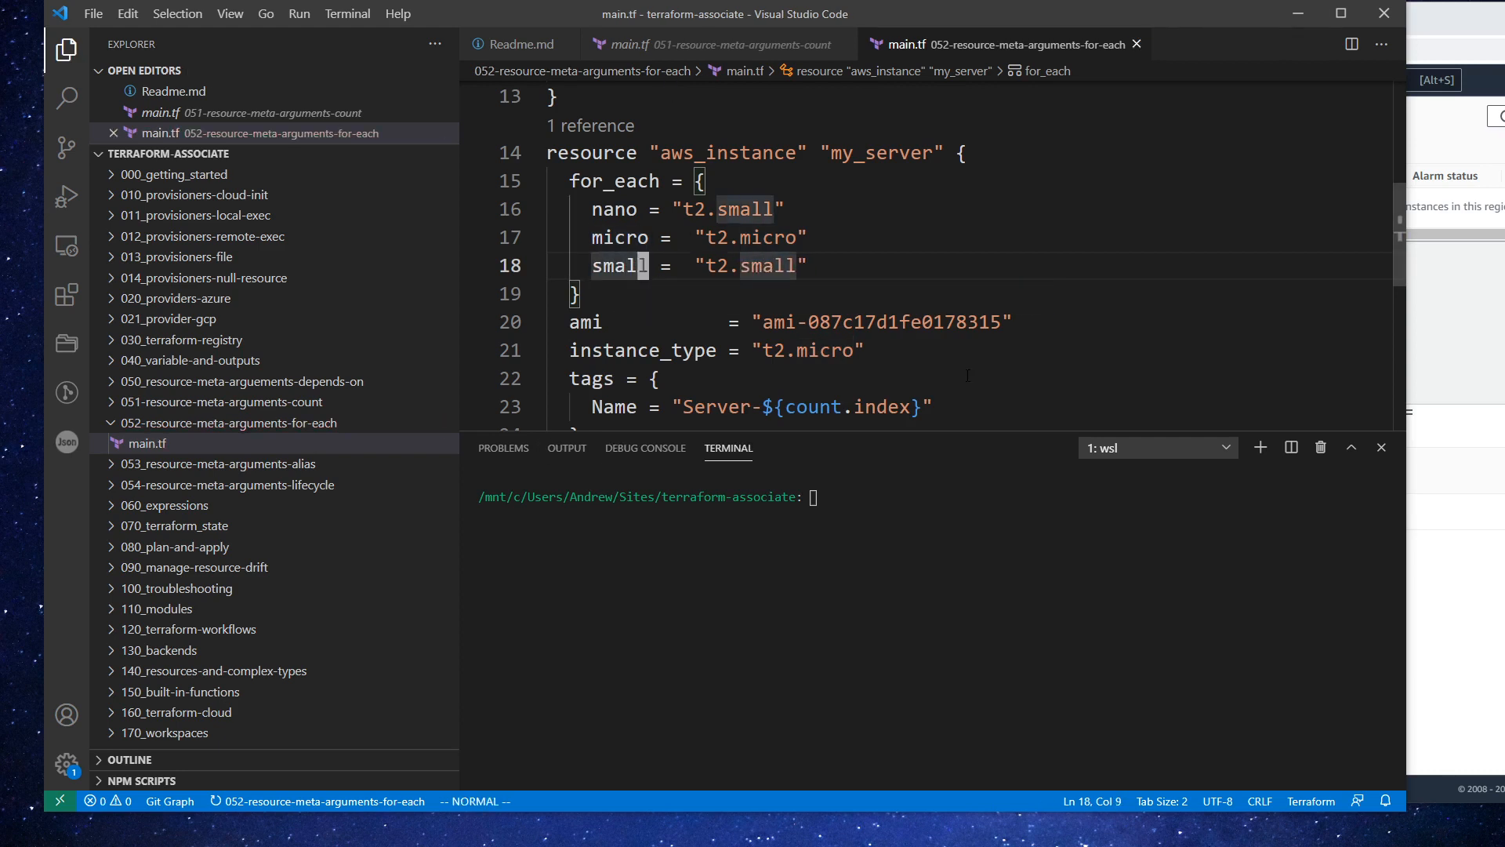
Set instance_type = each.value and the Name tag to Server-${each.key}
{"action": "left_click", "coordinate": [771, 350]}
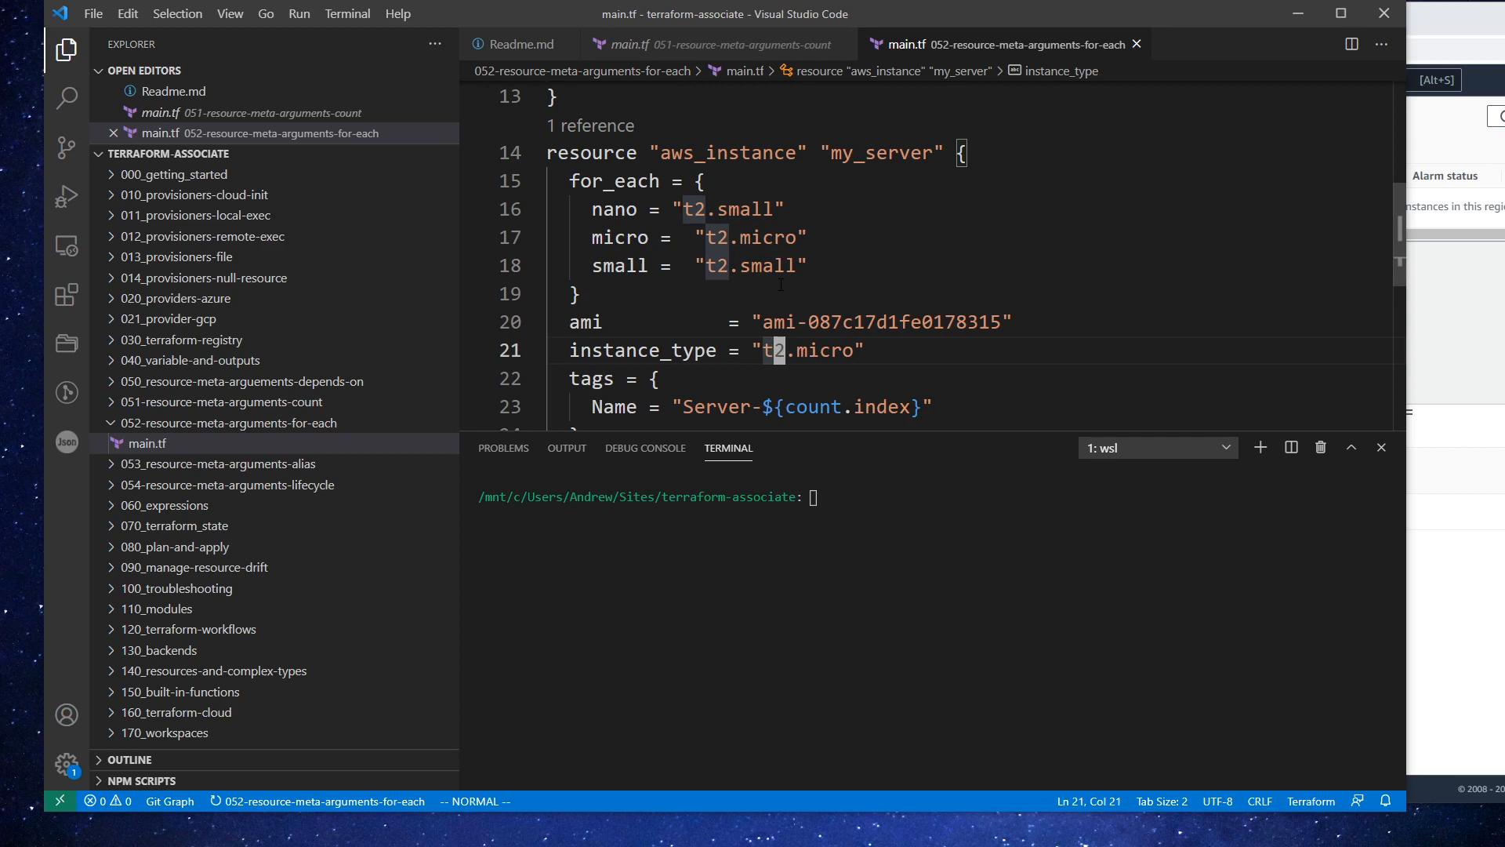
{"action": "type", "text": "ts"}
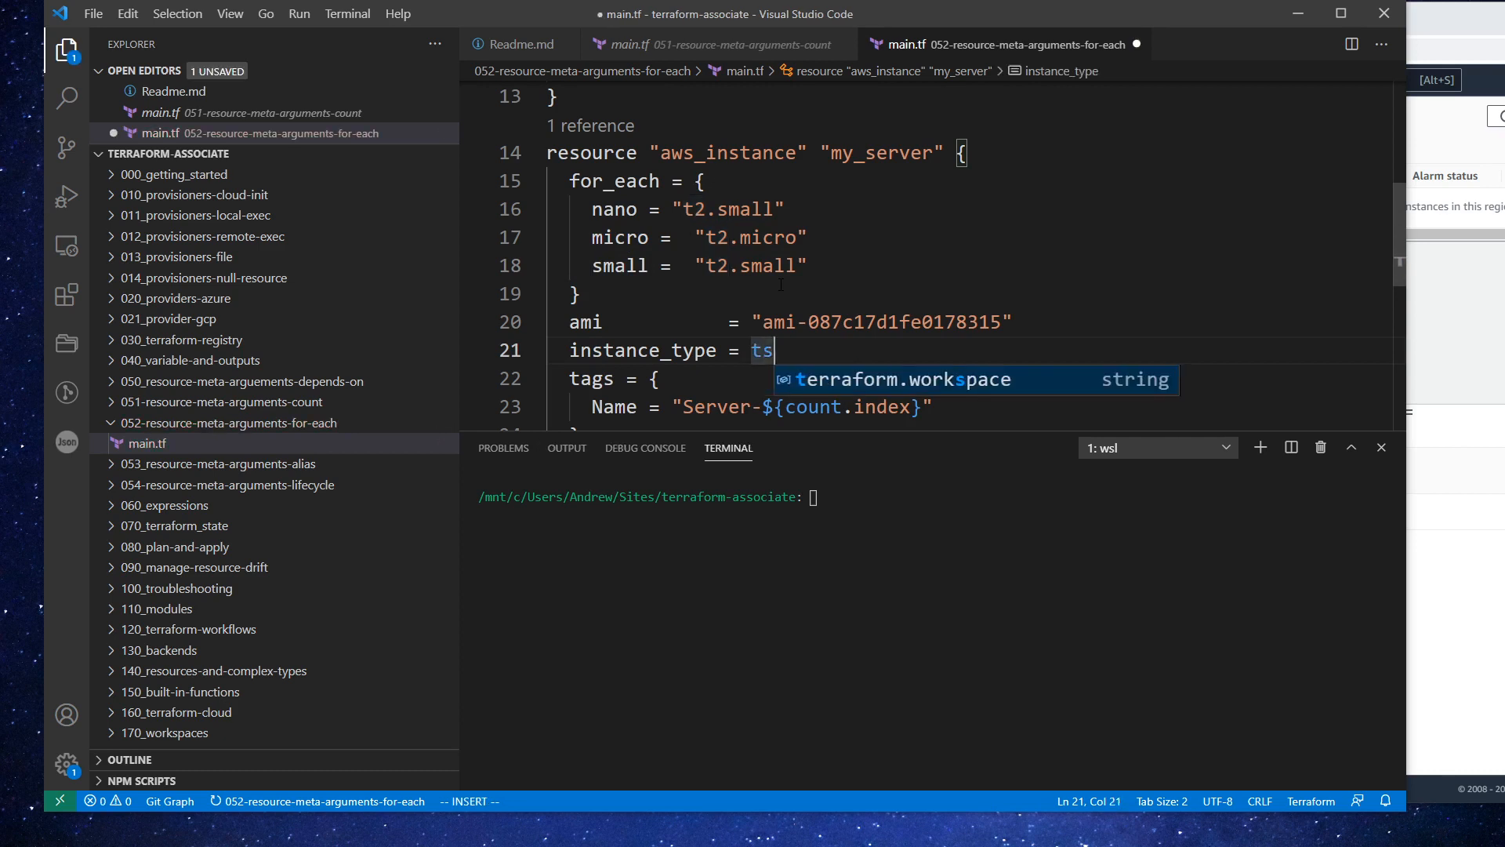
{"action": "type", "text": "each.value"}
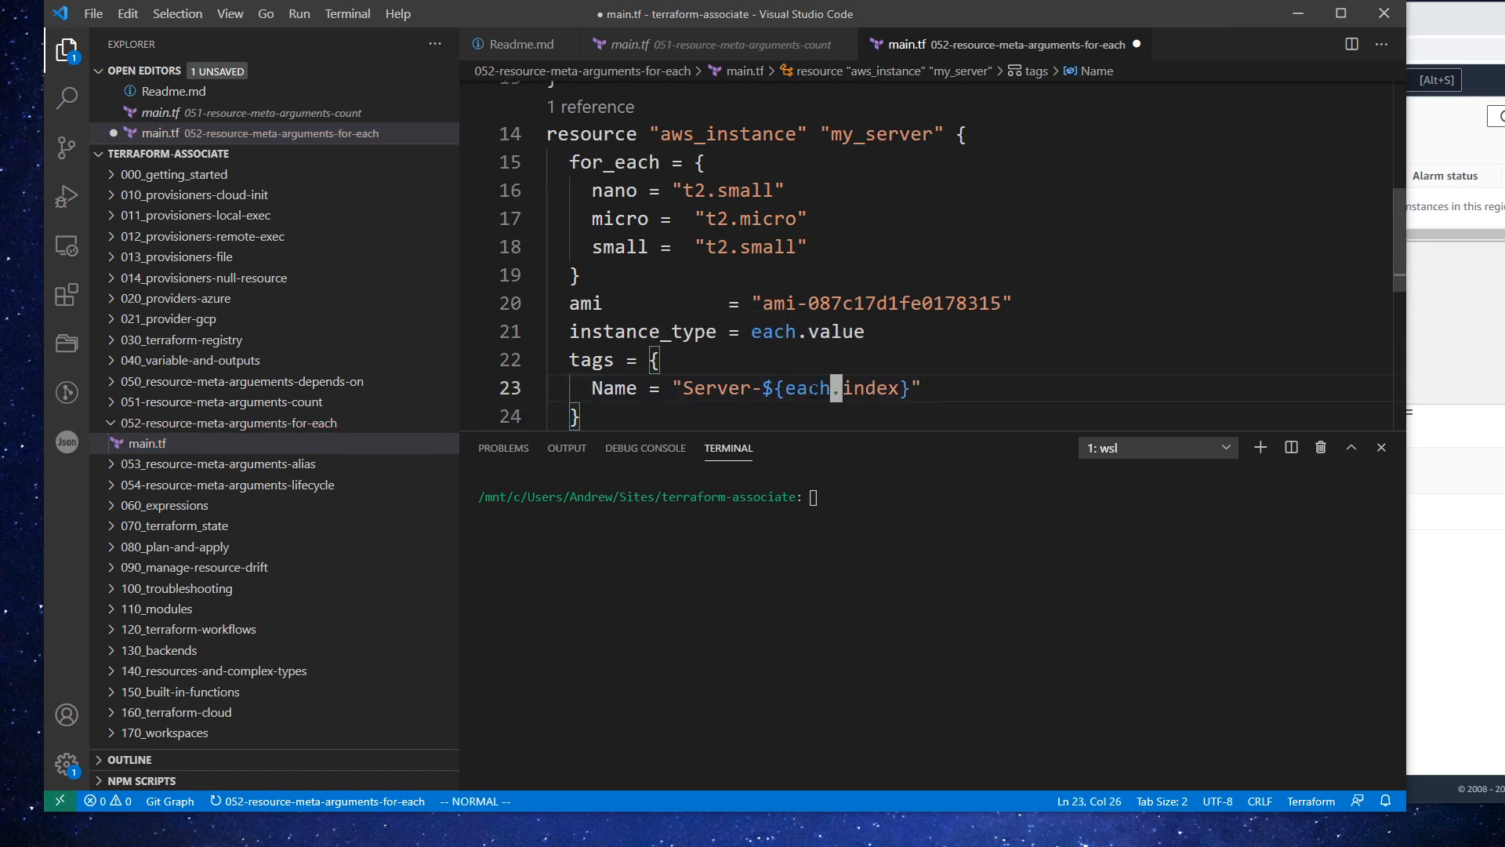
{"action": "type", "text": "key"}
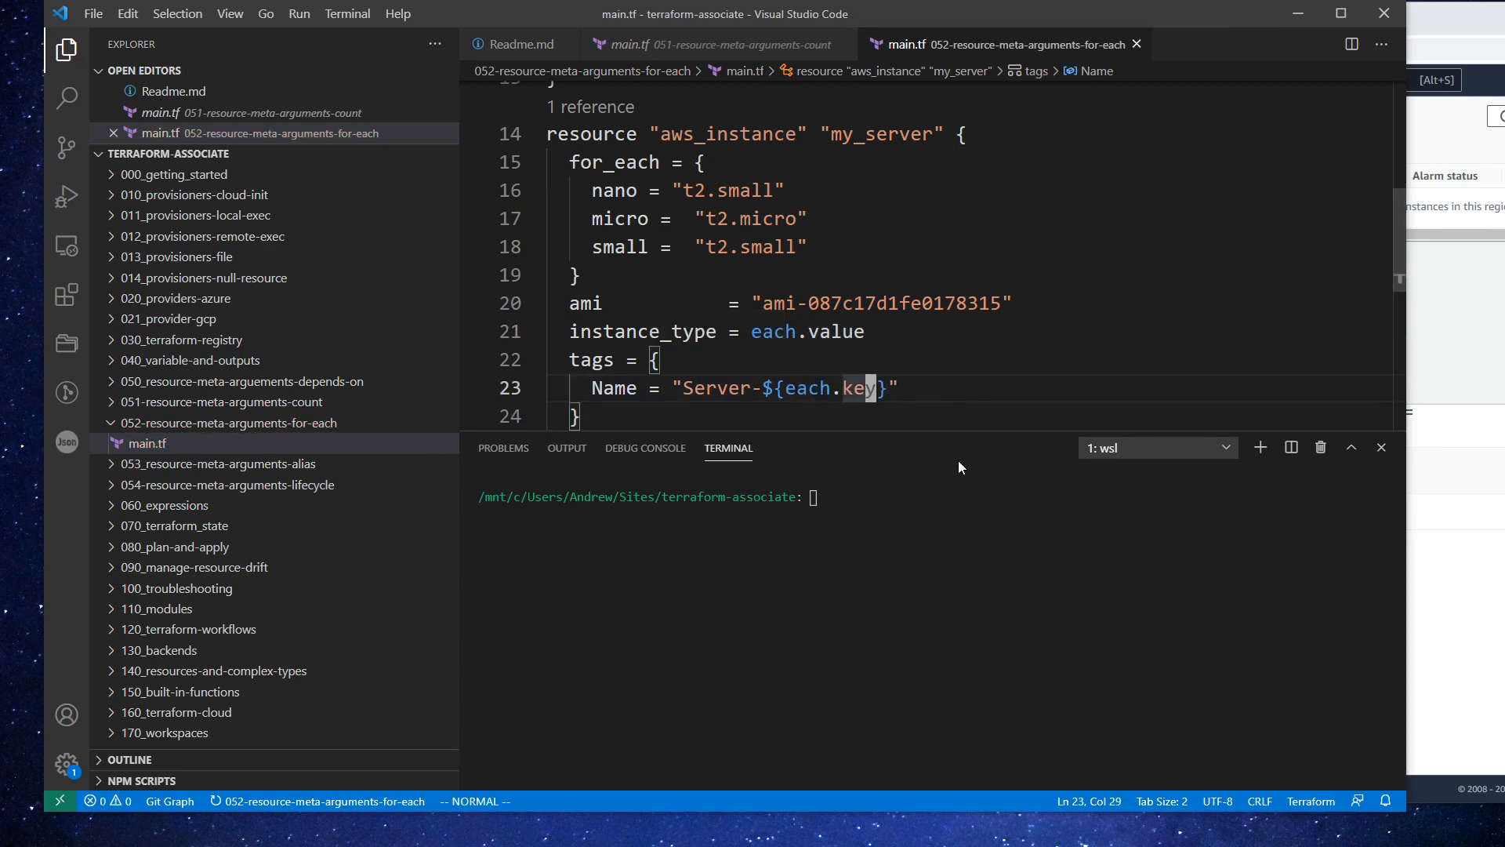
Wrap aws_instance.my_server in value(...) before [*].public_ip in the output, and save
{"action": "scroll", "scroll_direction": "down", "scroll_amount": 3}
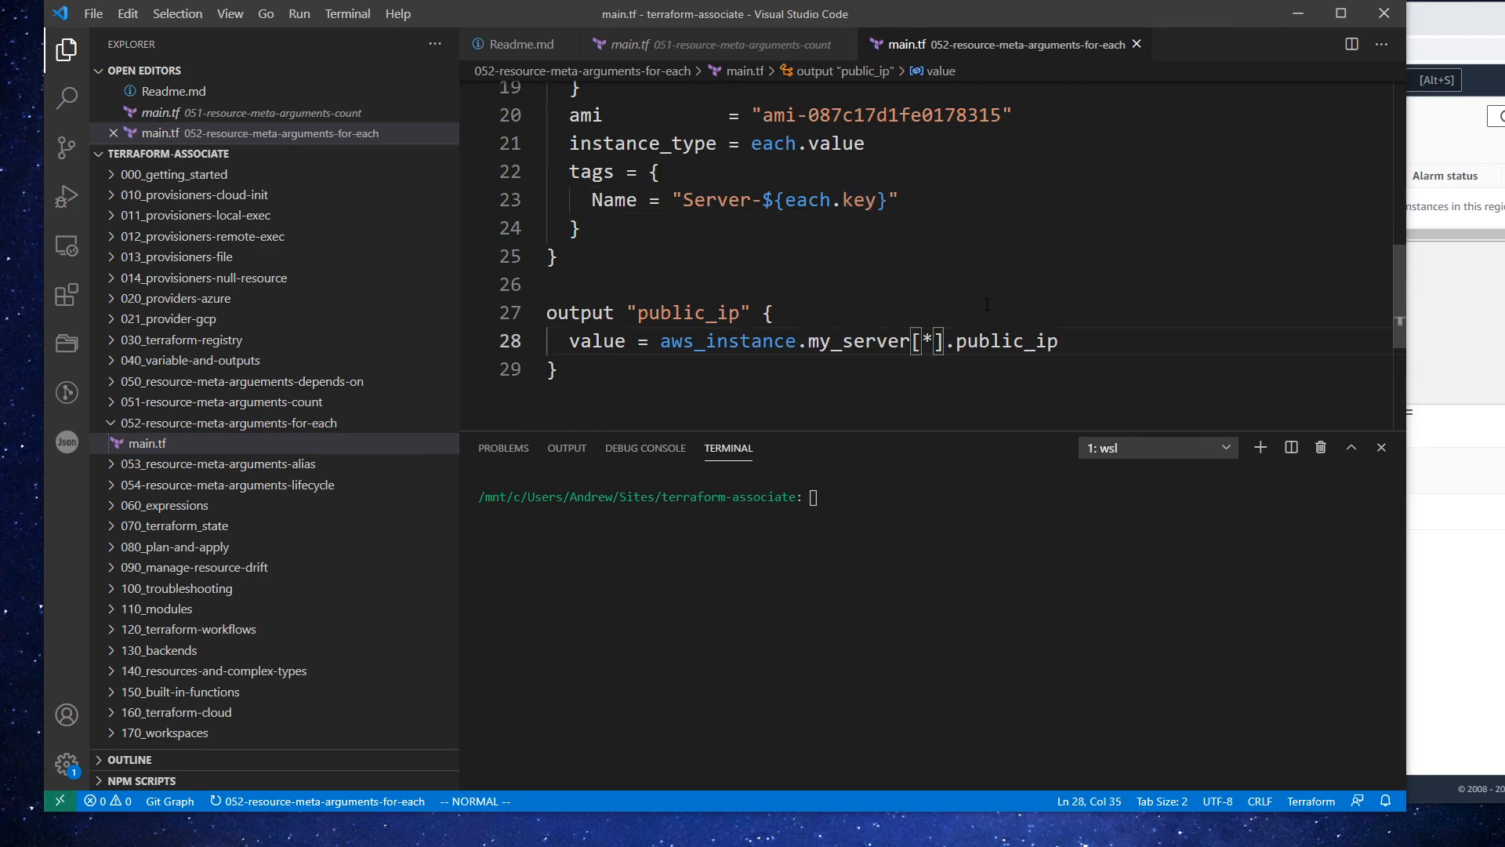
{"action": "scroll", "scroll_direction": "up", "scroll_amount": 3}
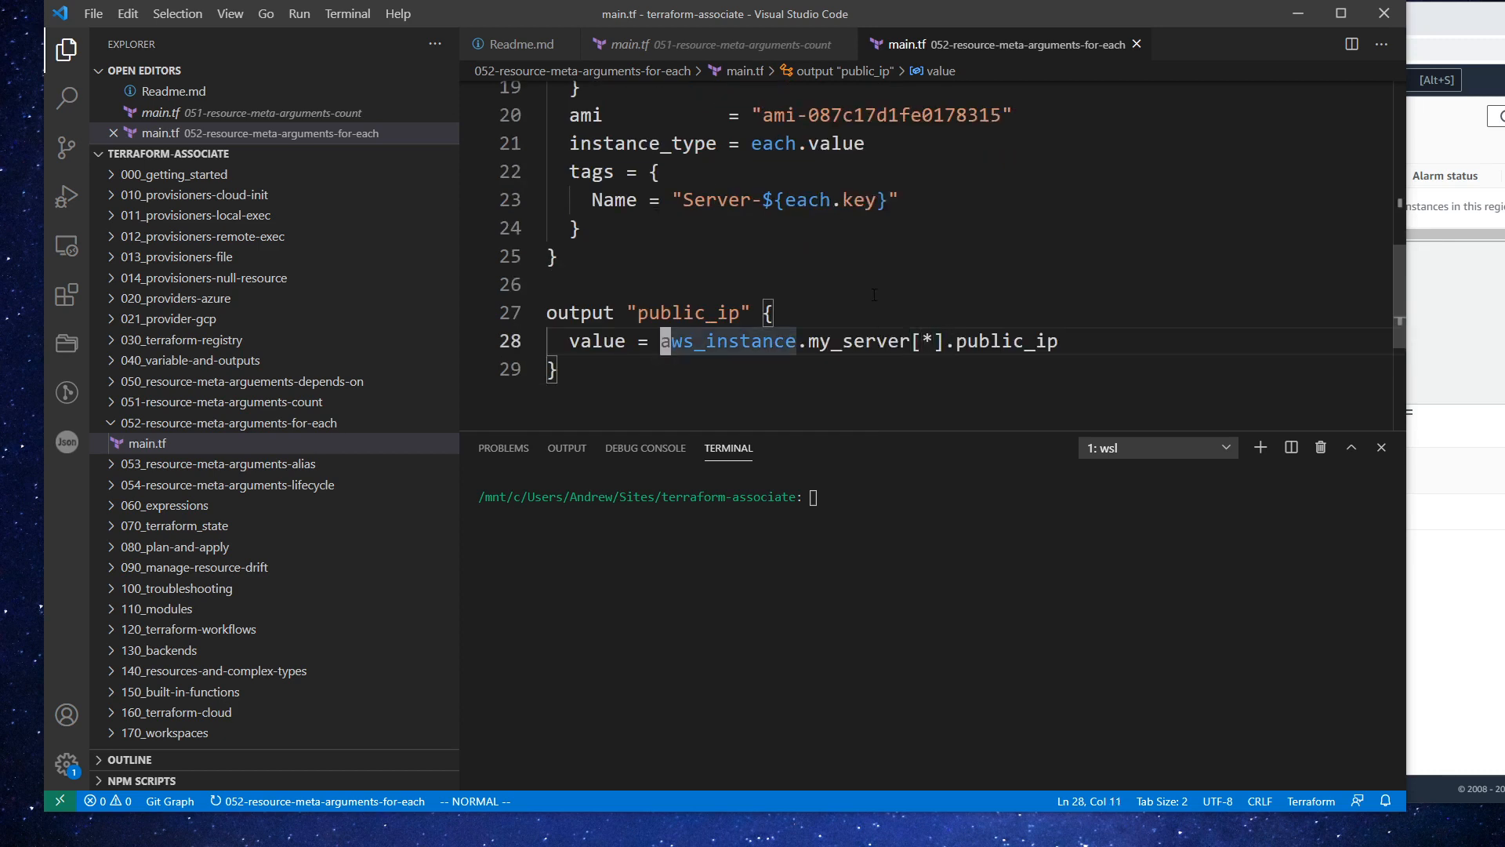
{"action": "type", "text": "value("}
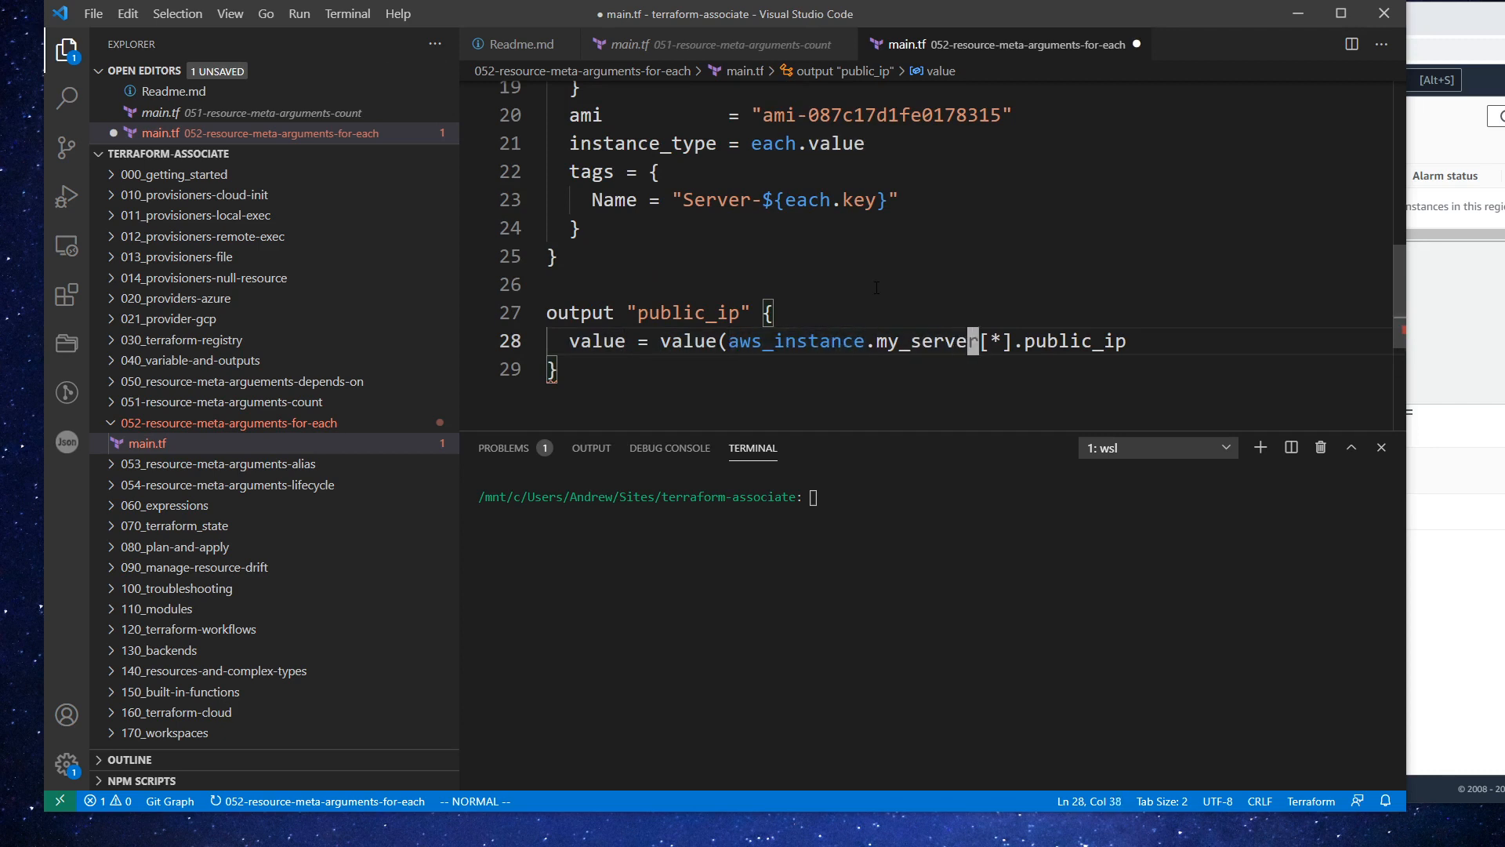
{"action": "type", "text": "#"}
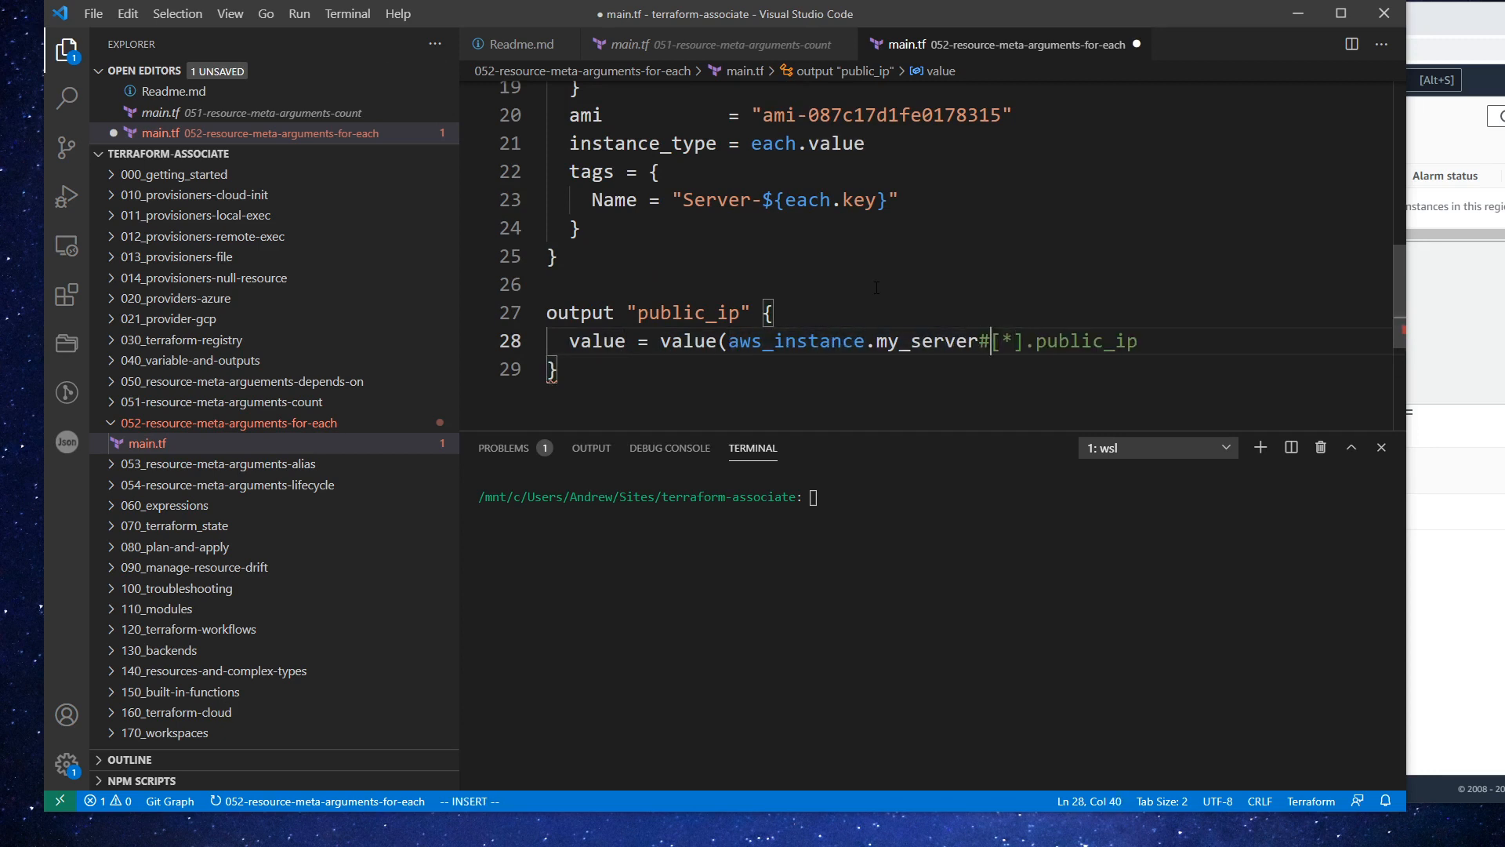
{"action": "key", "text": "Backspace"}
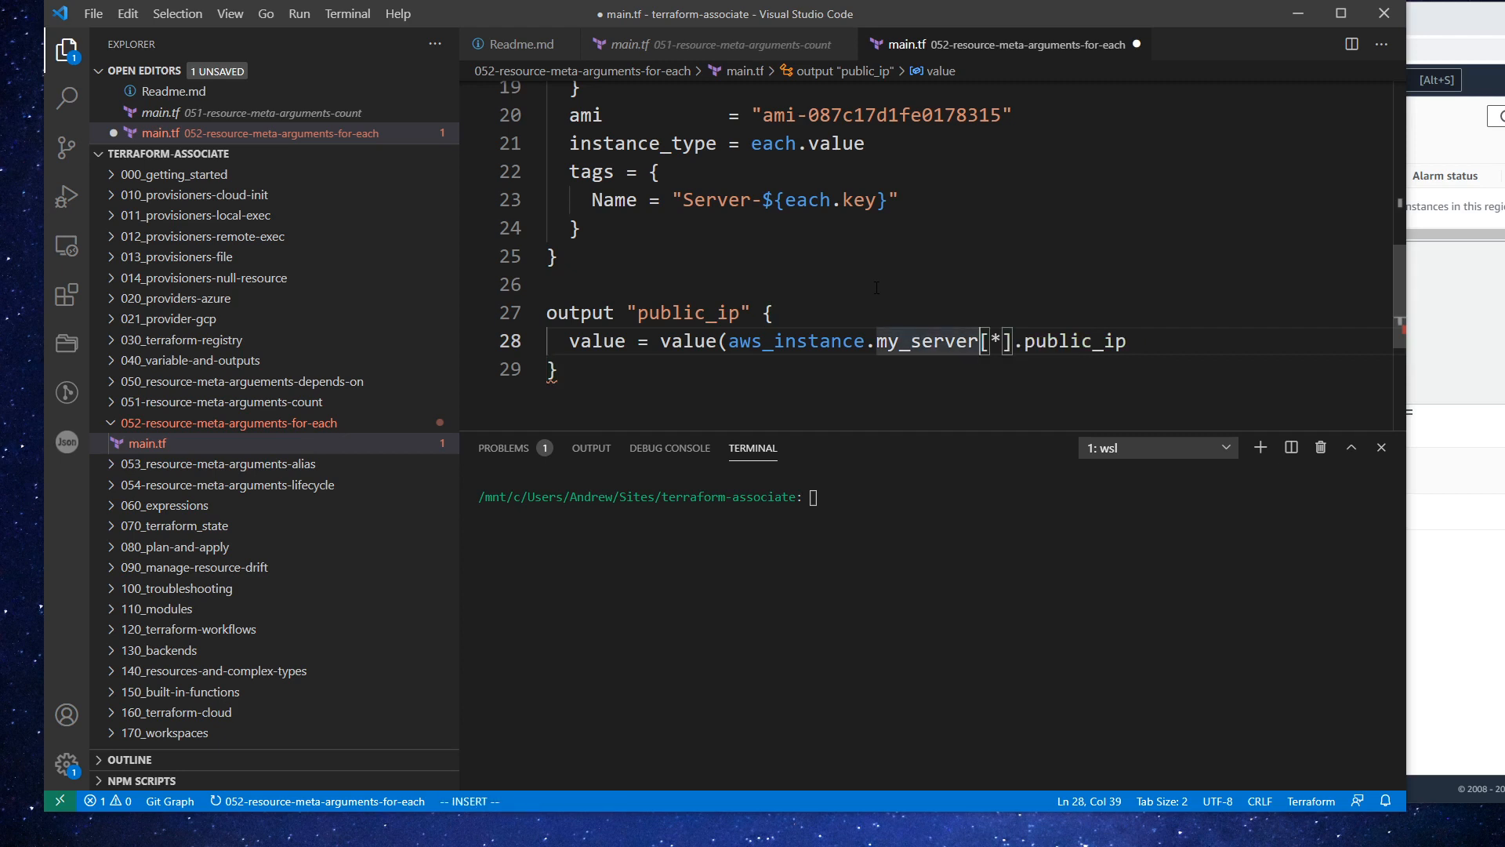
{"action": "type", "text": ")"}
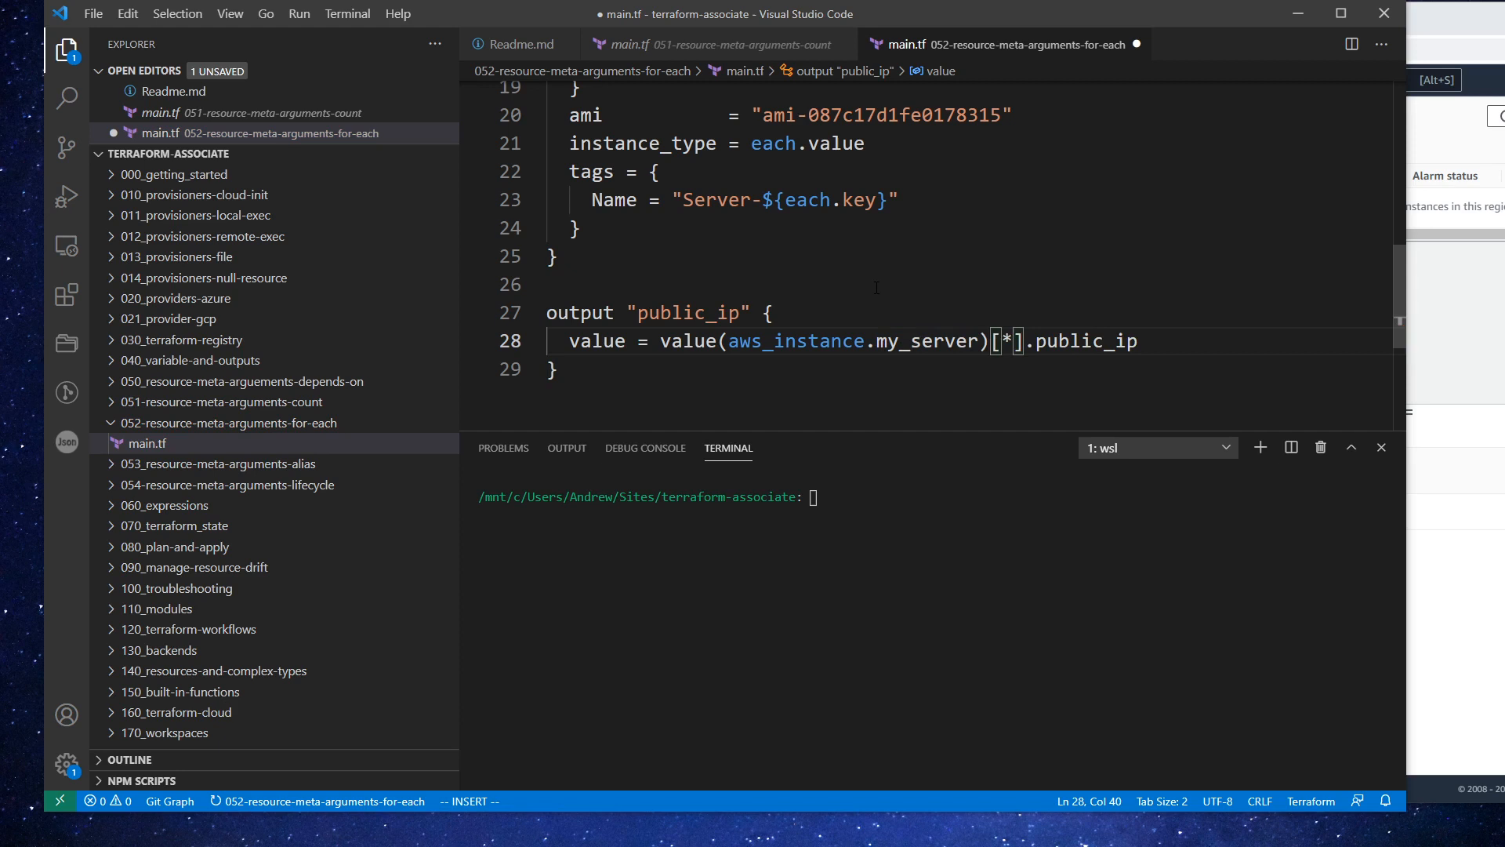
{"action": "key", "text": "Escape"}
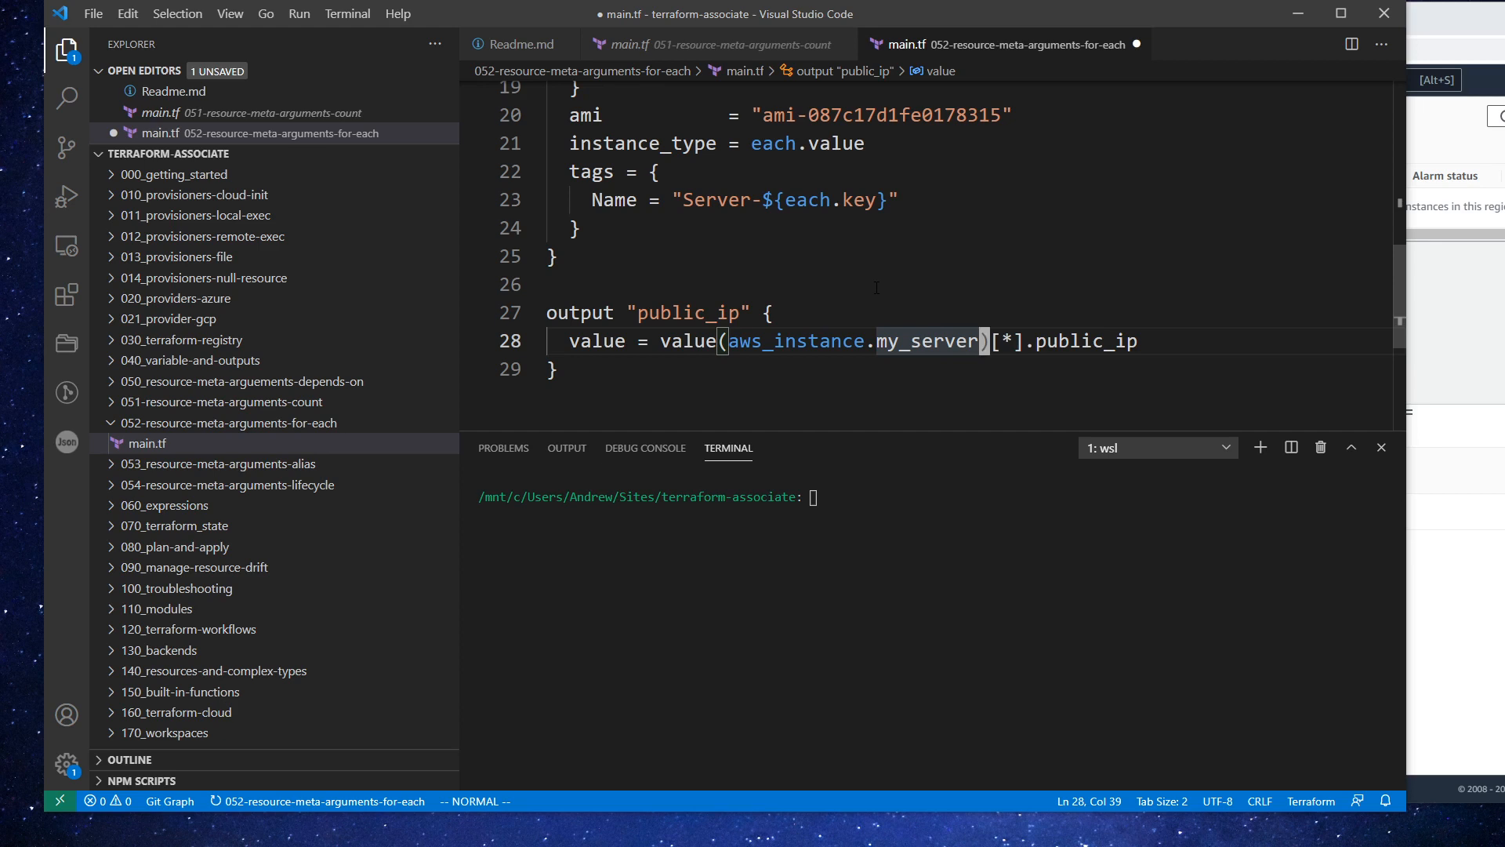
{"action": "key", "text": "ctrl+s"}
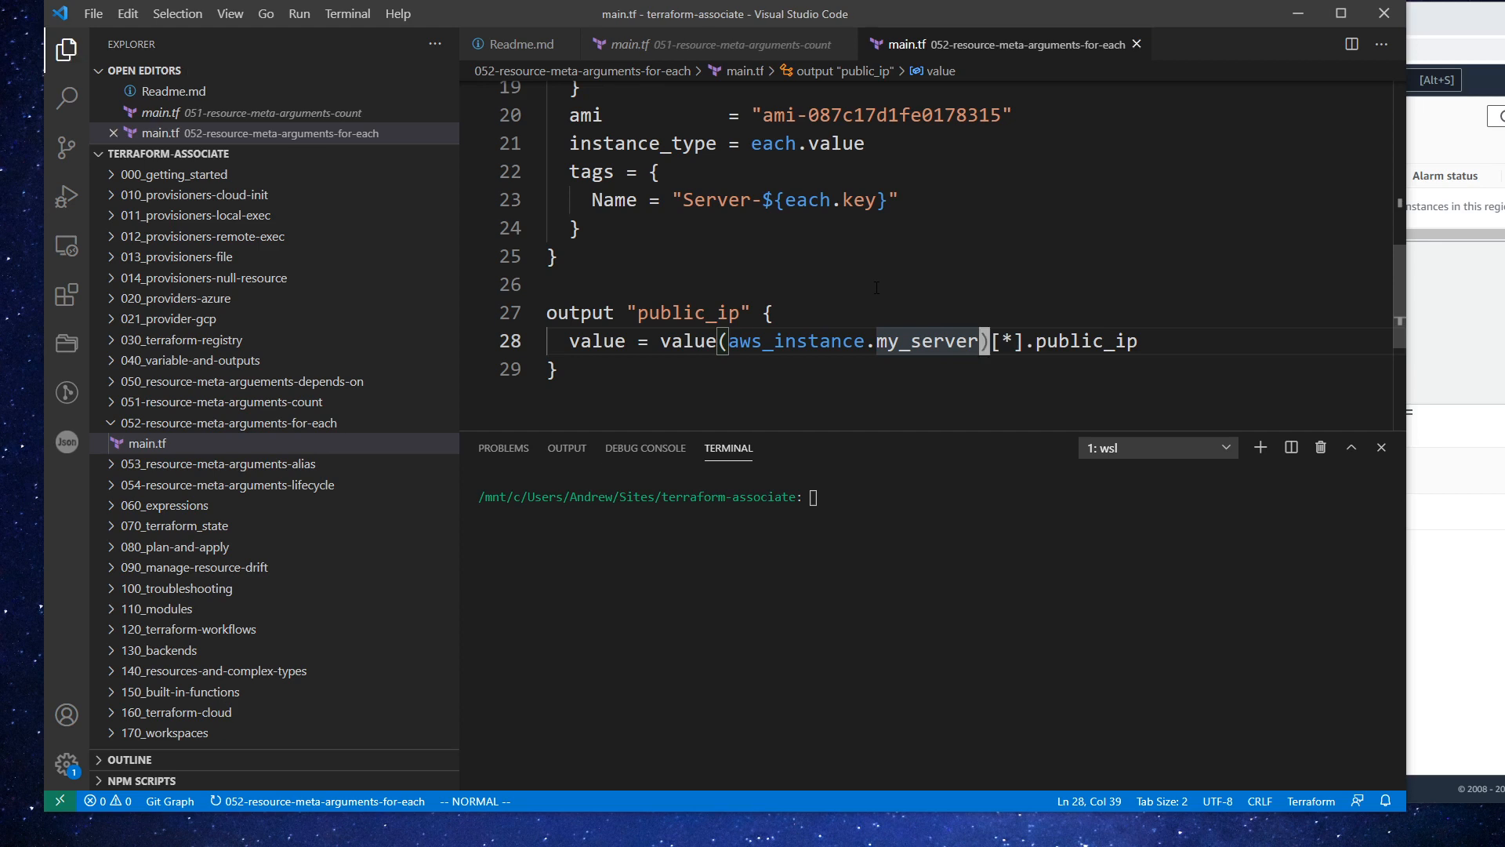
Run terraform init then terraform plan in the 052 folder; plan errors on line 28
{"action": "type", "text": "ta-arguments-for-each/"}
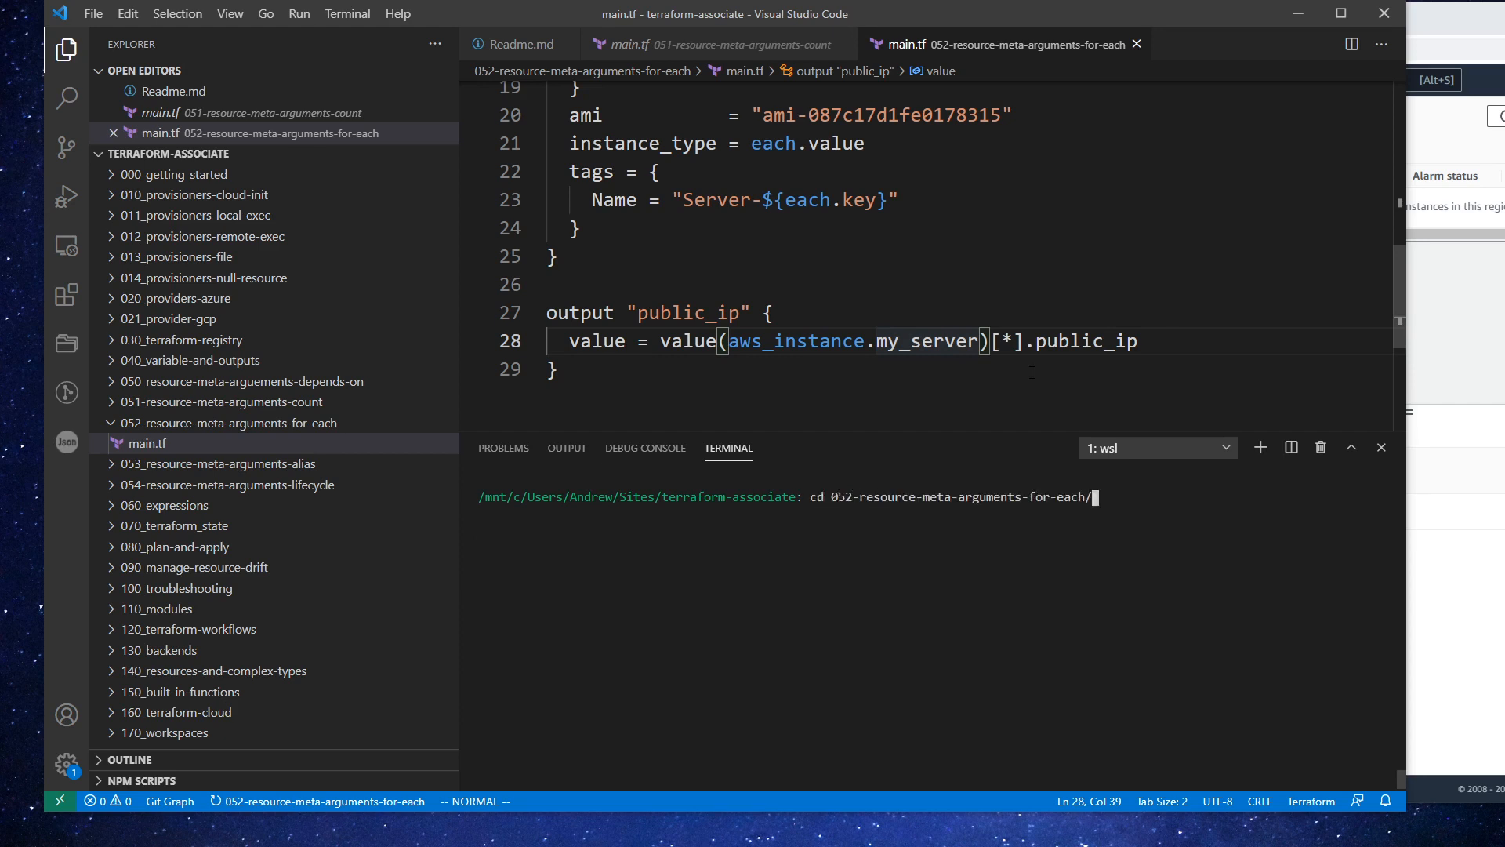
{"action": "type", "text": "terra"}
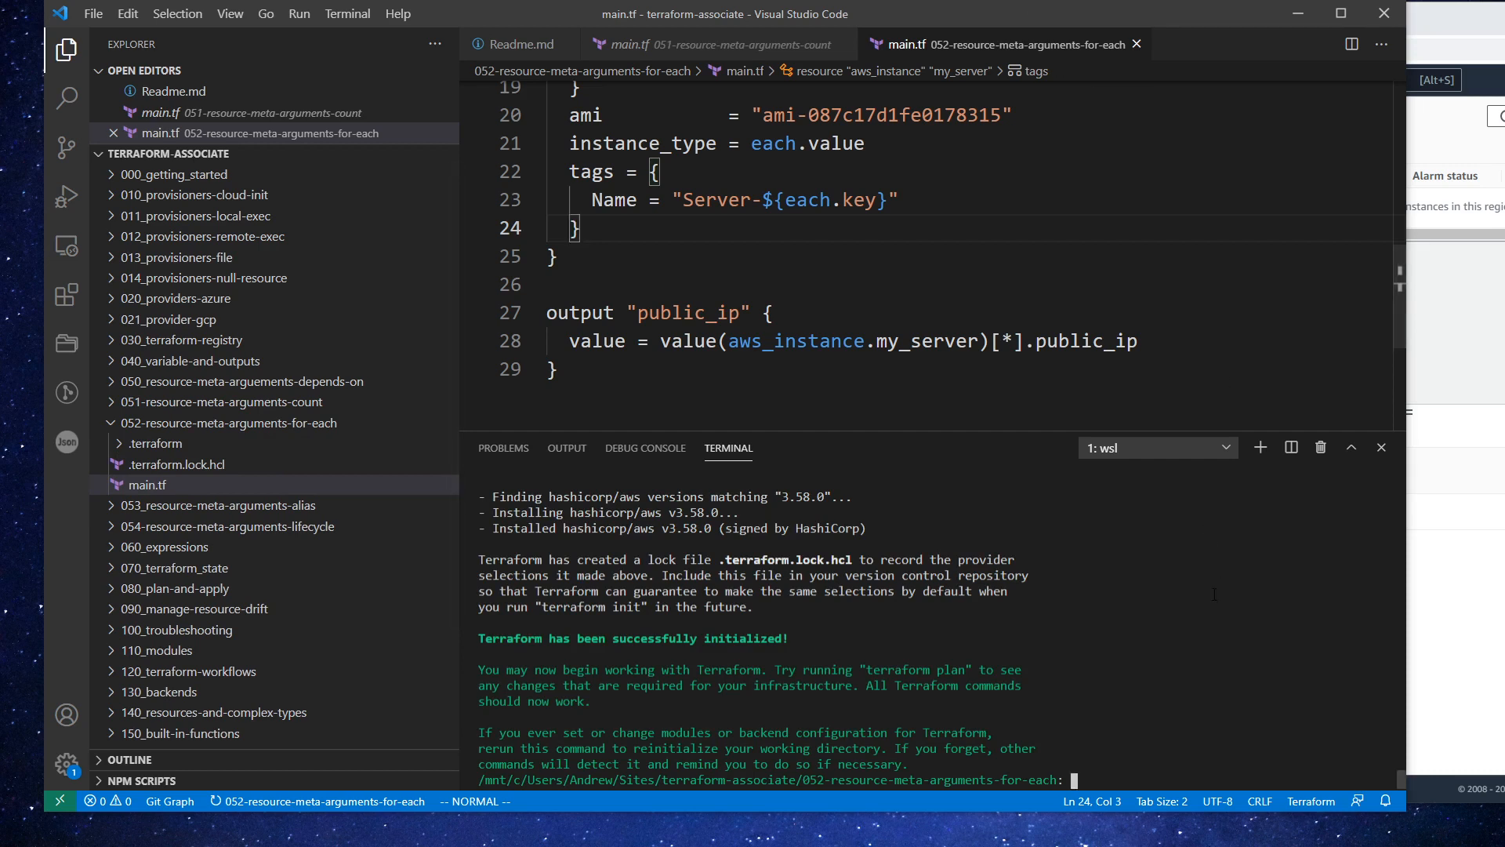
{"action": "type", "text": "terraform plan"}
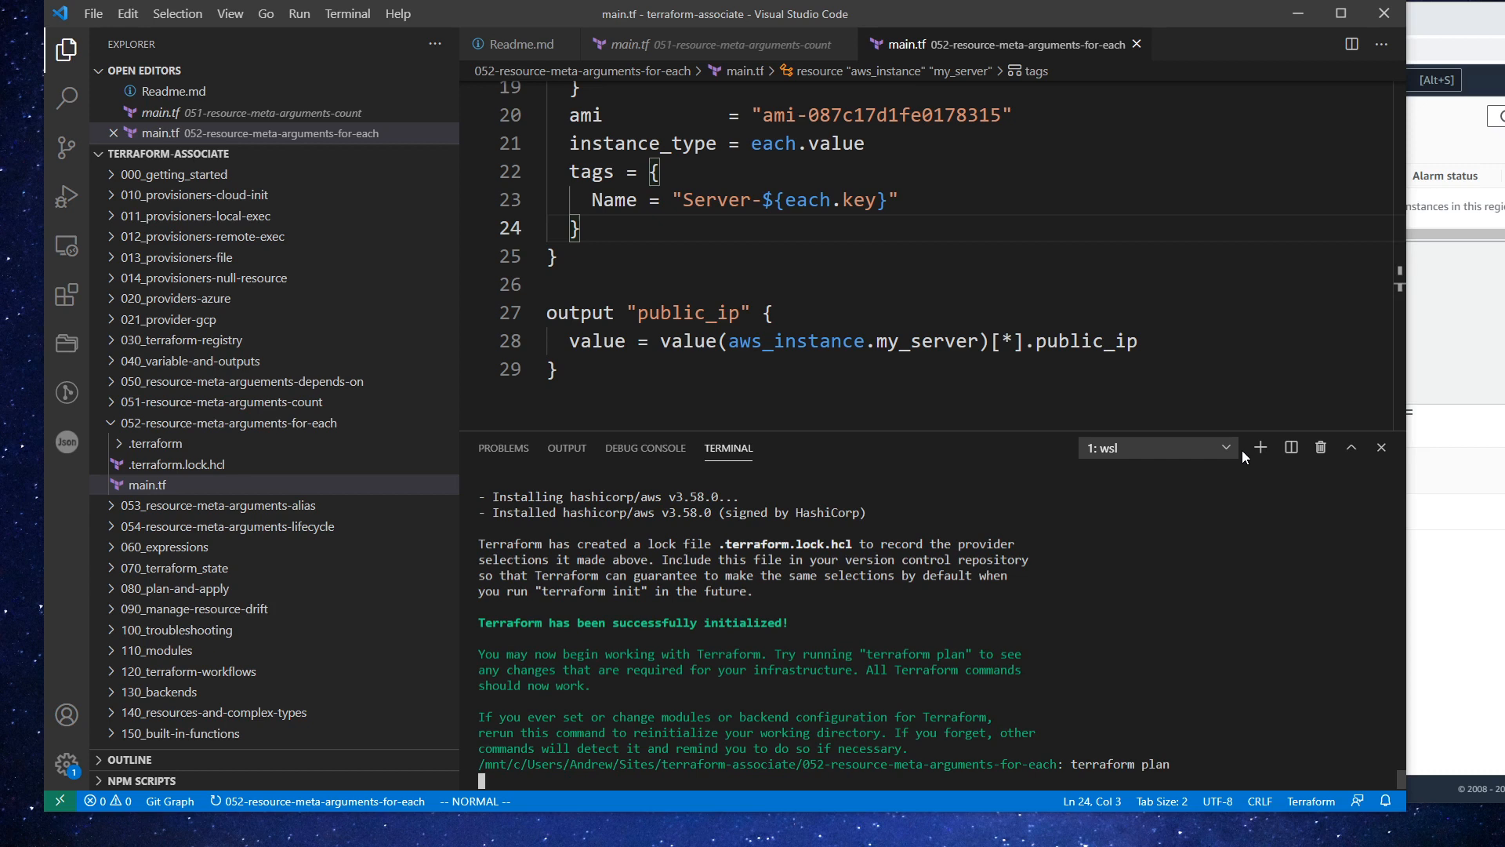
{"action": "key", "text": "Return"}
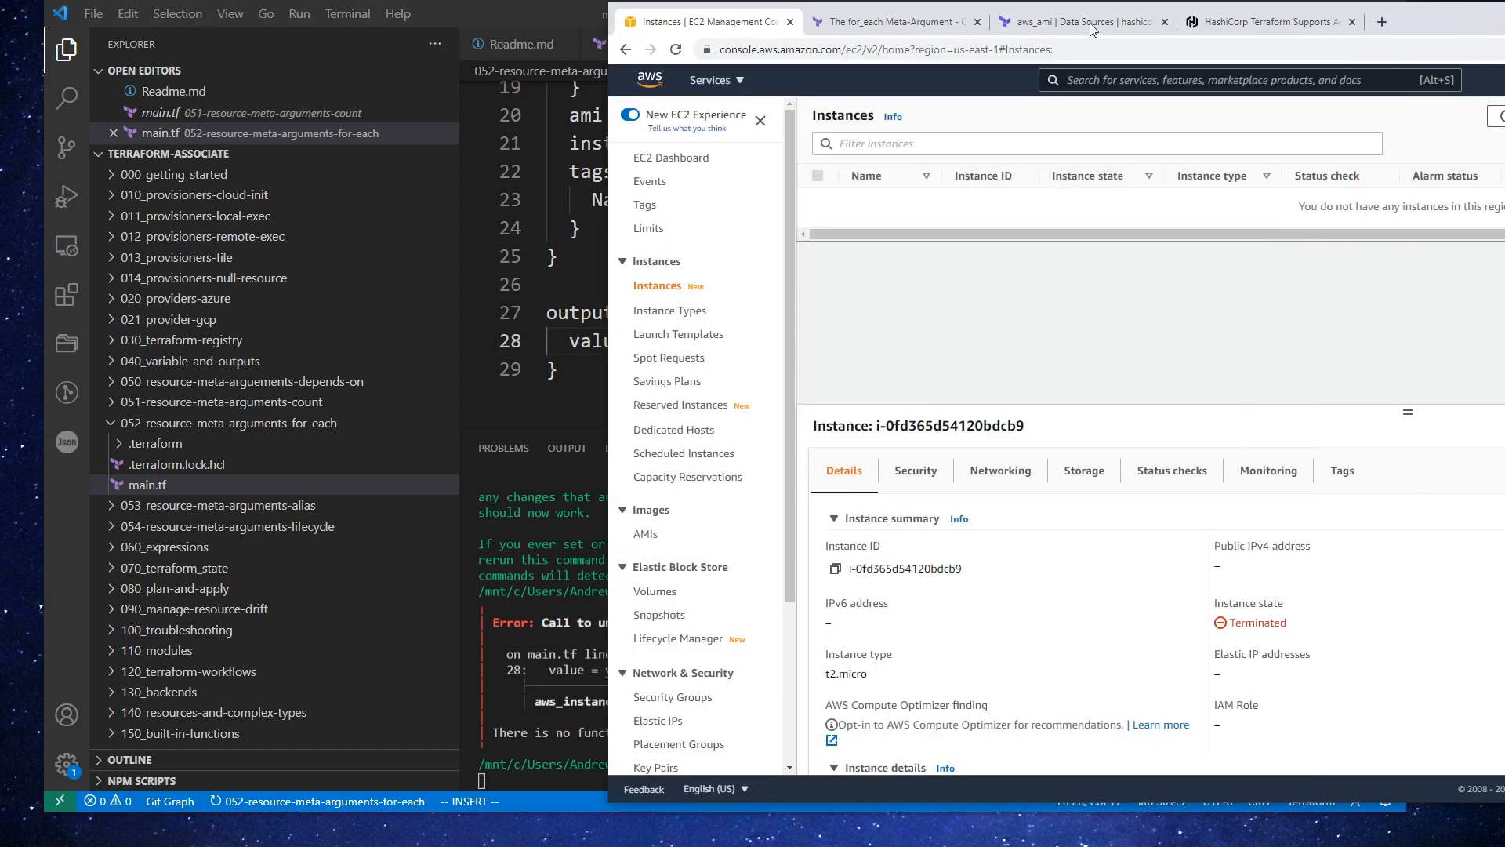
Search terraform built-in functions and open the Functions documentation
{"action": "left_click", "coordinate": [891, 21]}
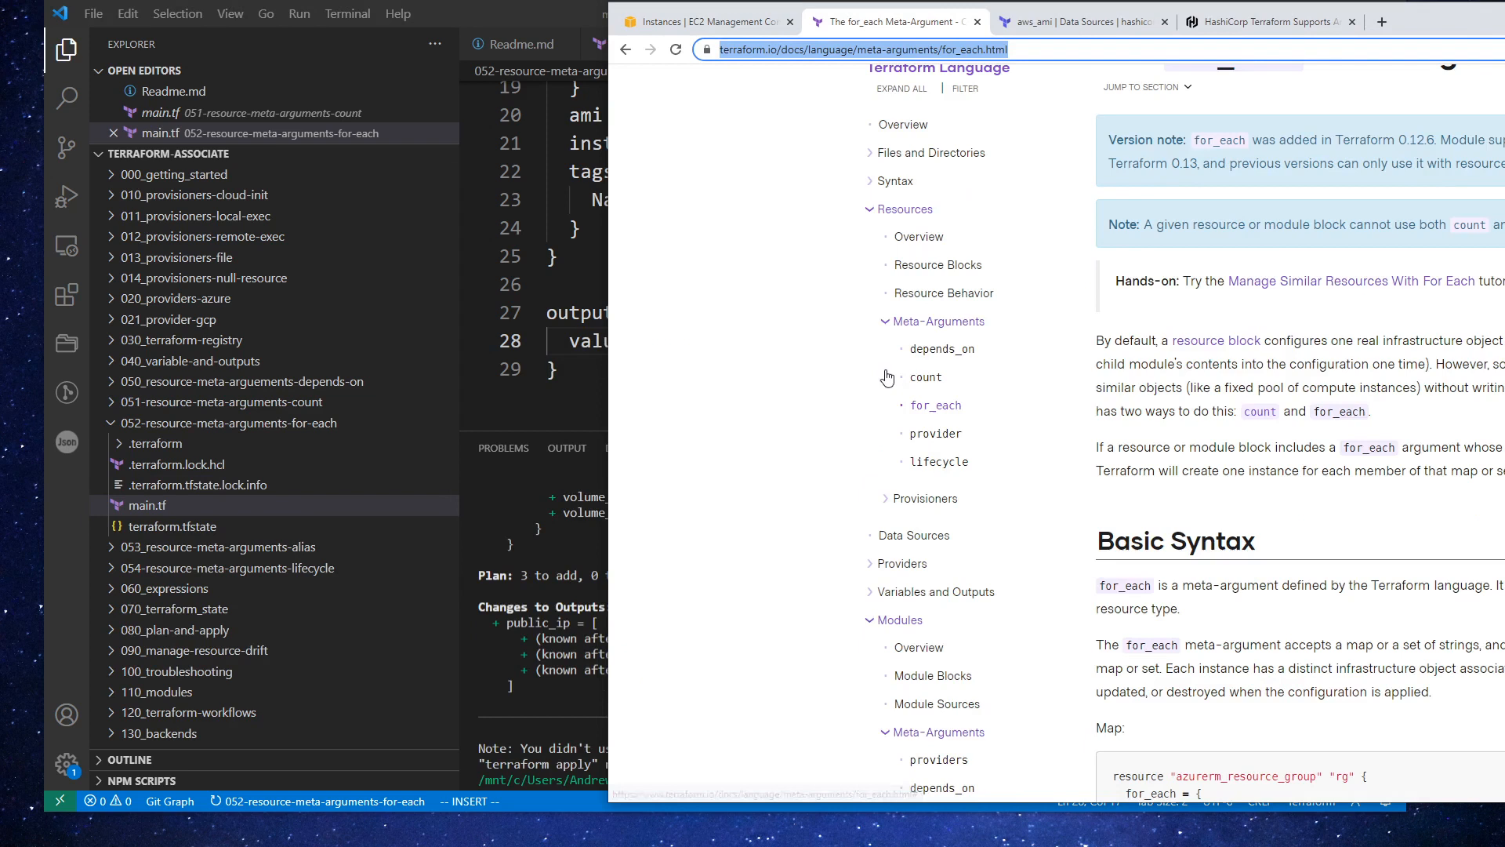
{"action": "scroll", "scroll_direction": "down", "scroll_amount": 3}
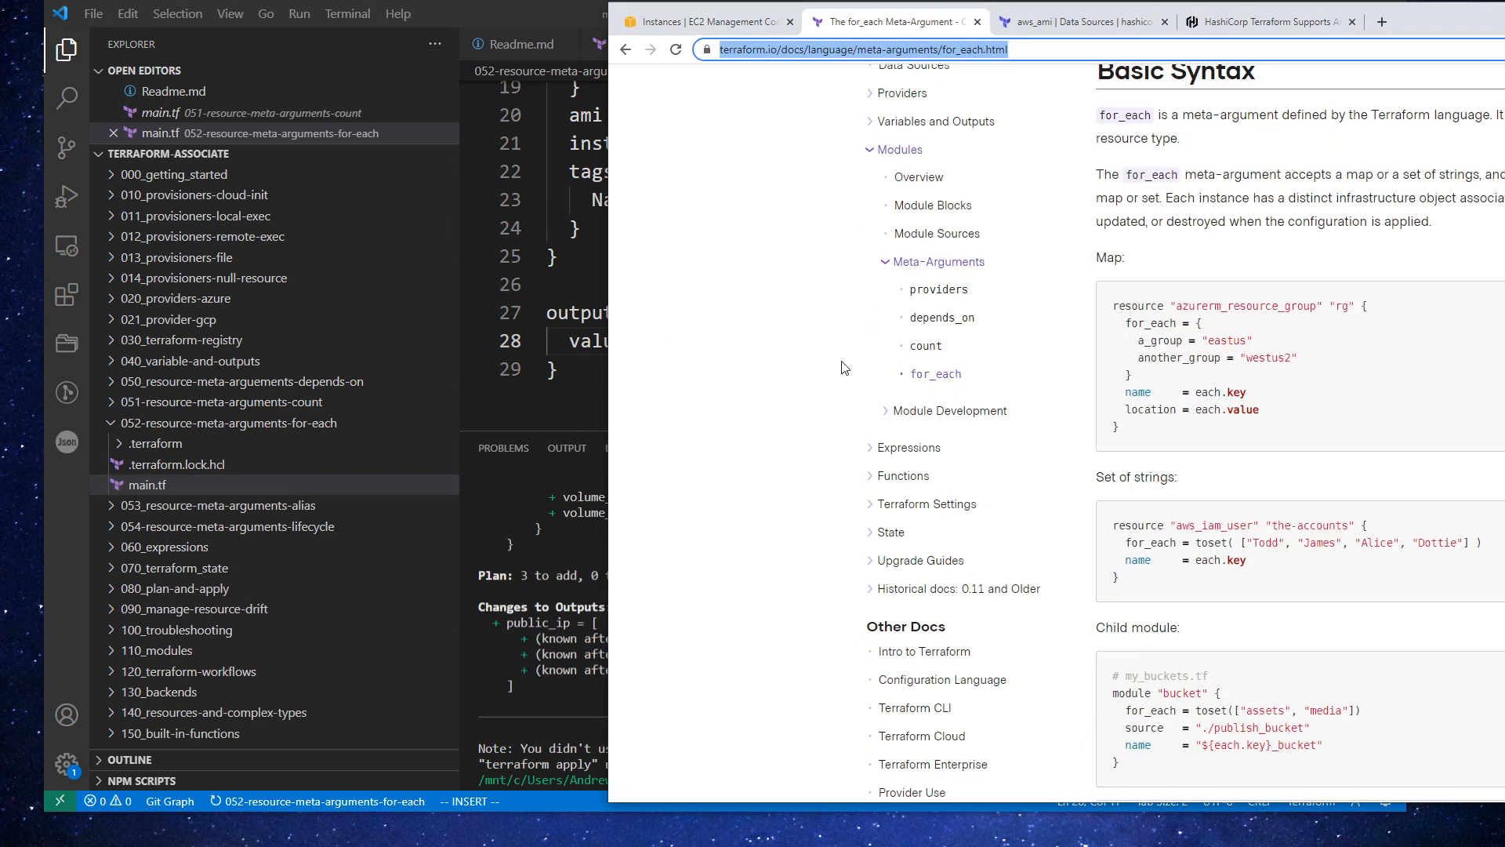
{"action": "mouse_move", "coordinate": [929, 204]}
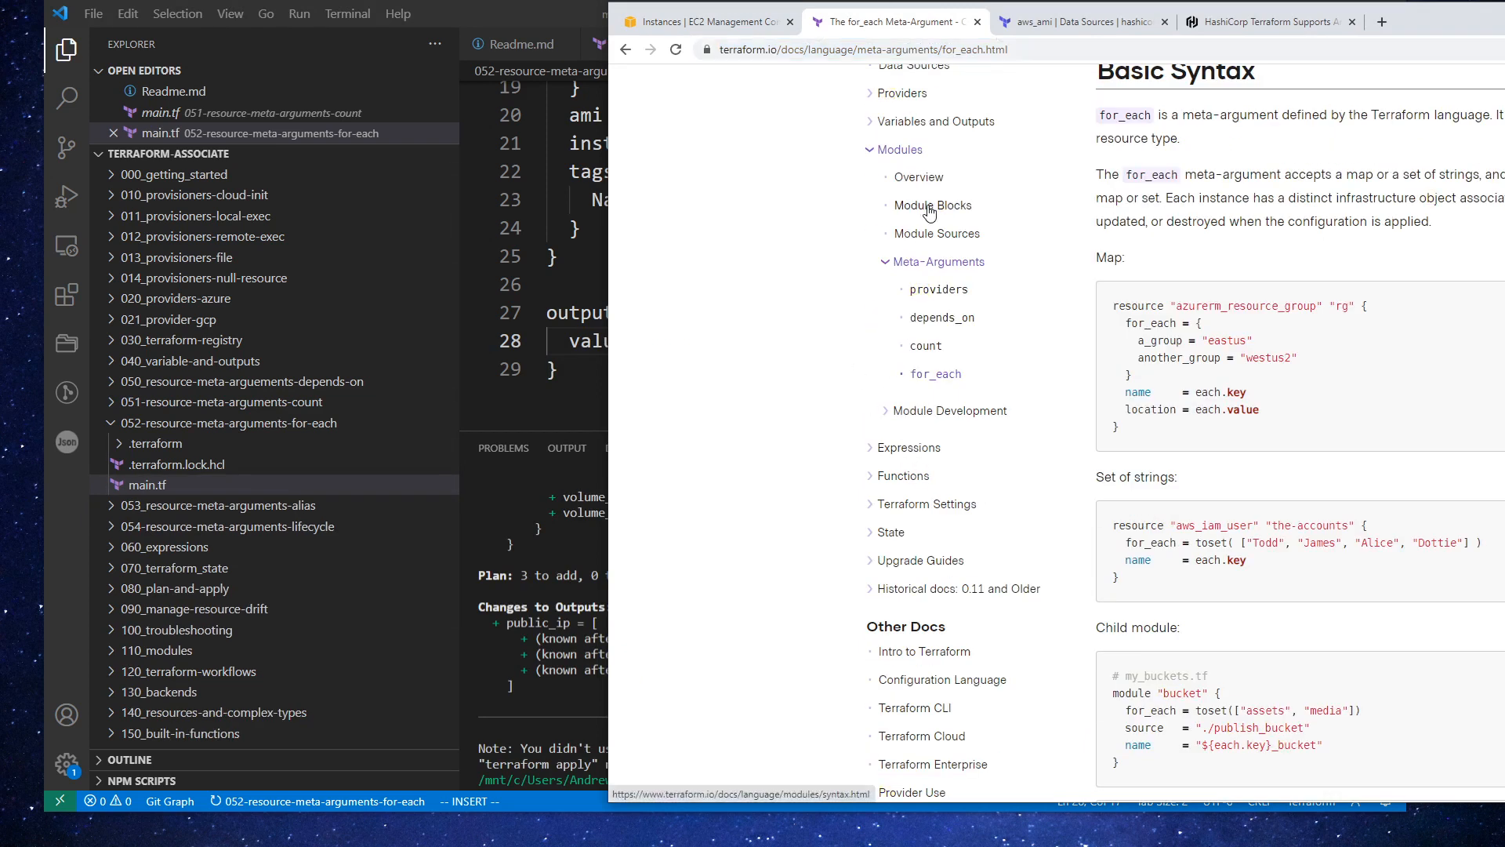
{"action": "mouse_move", "coordinate": [950, 69]}
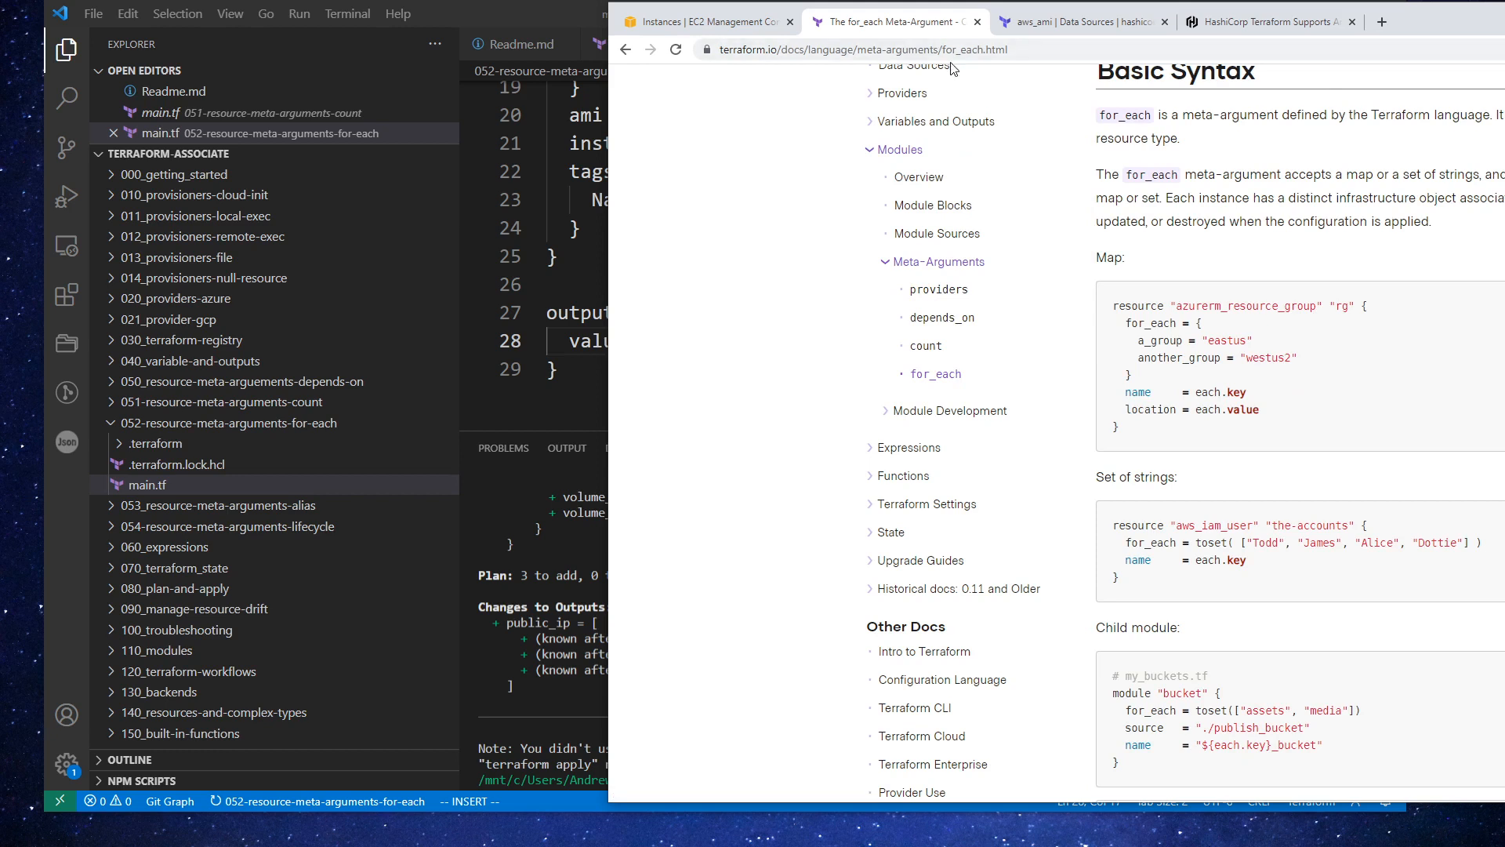
{"action": "left_click", "coordinate": [864, 48]}
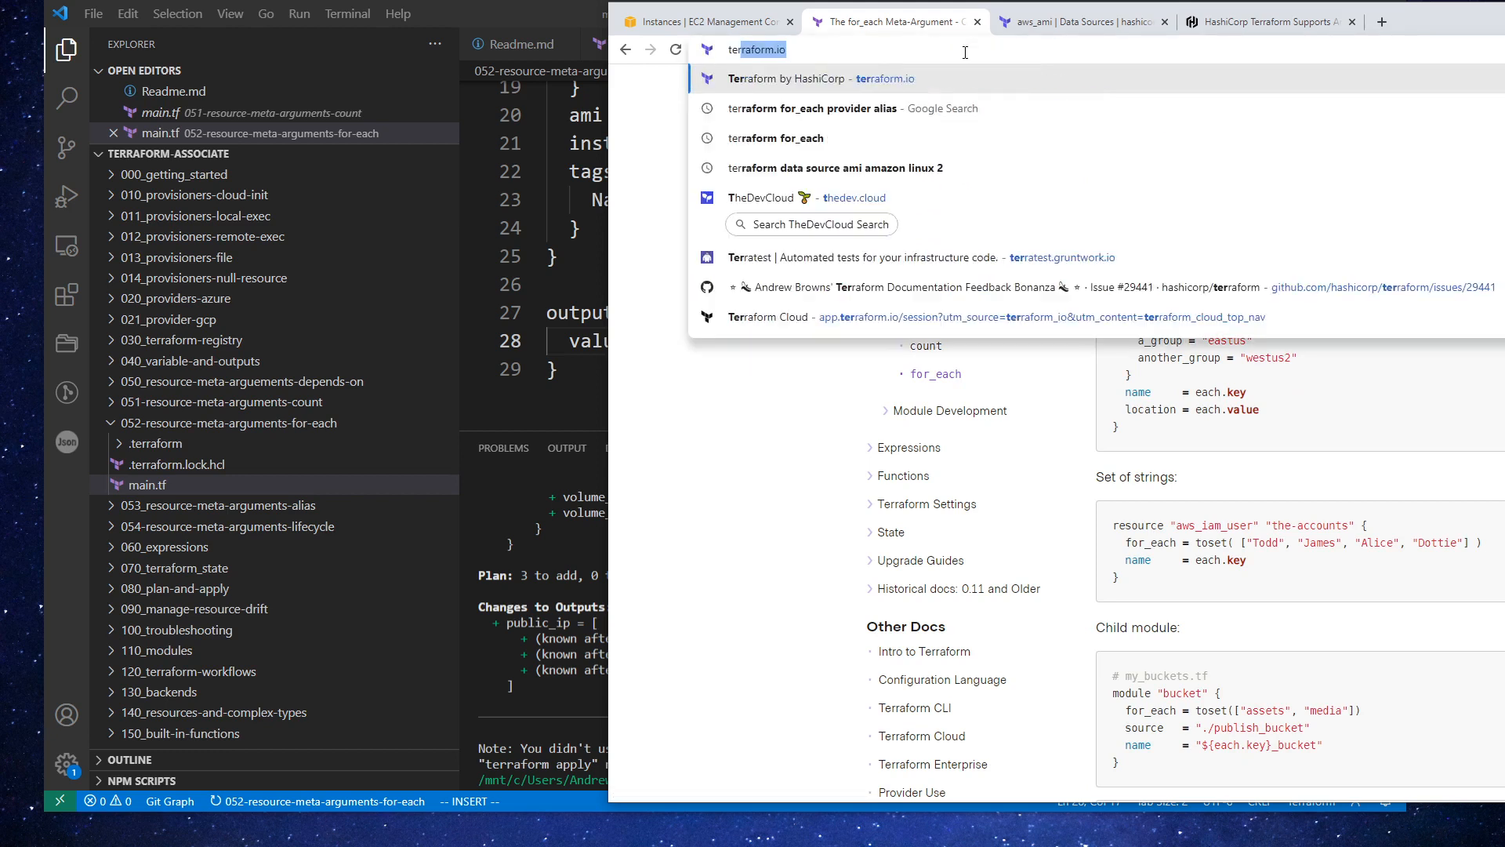
{"action": "key", "text": "Return"}
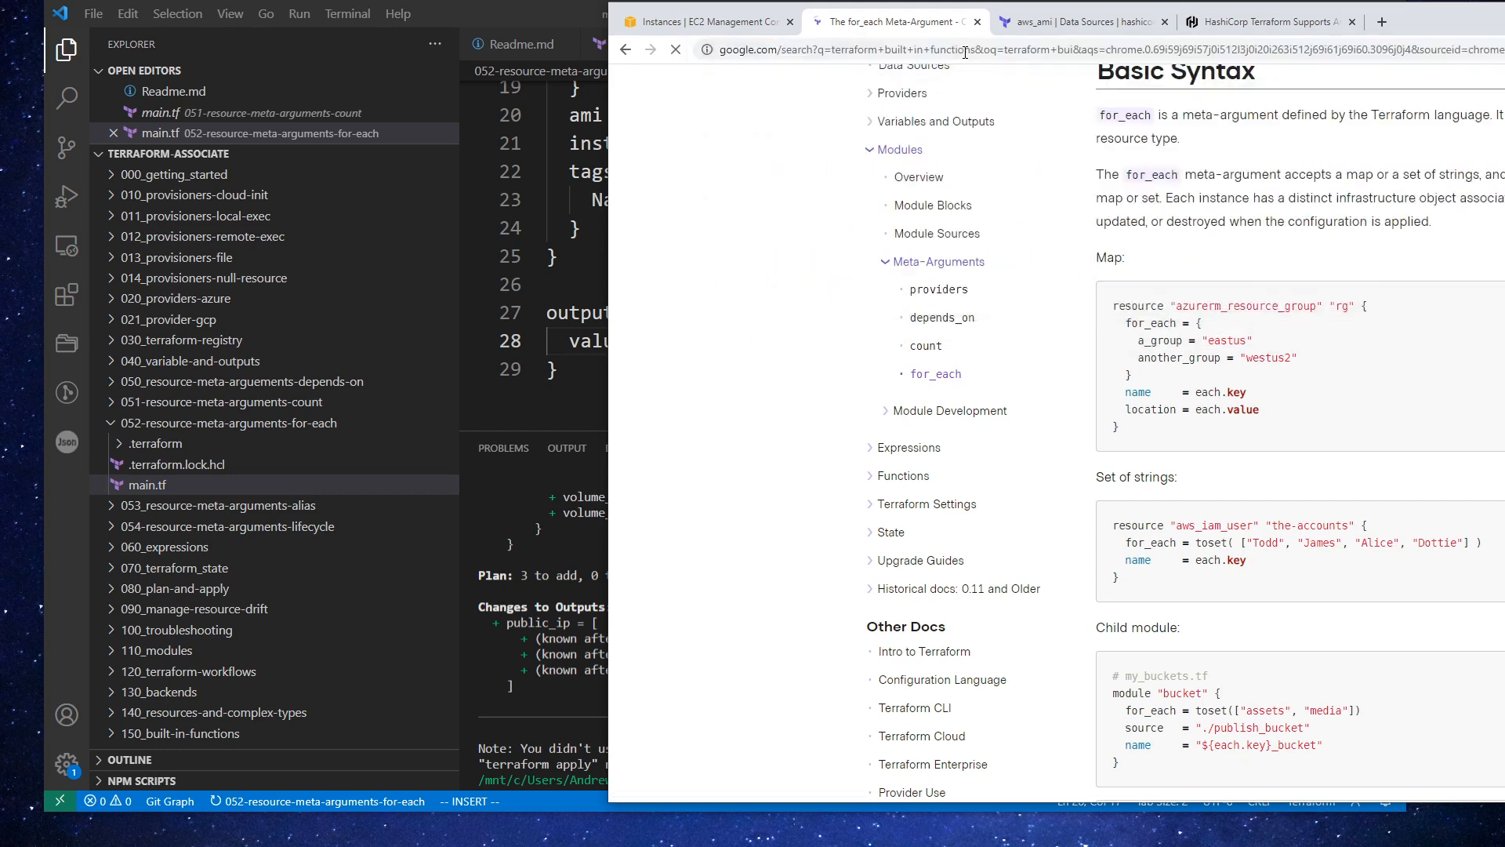
{"action": "left_click", "coordinate": [903, 475]}
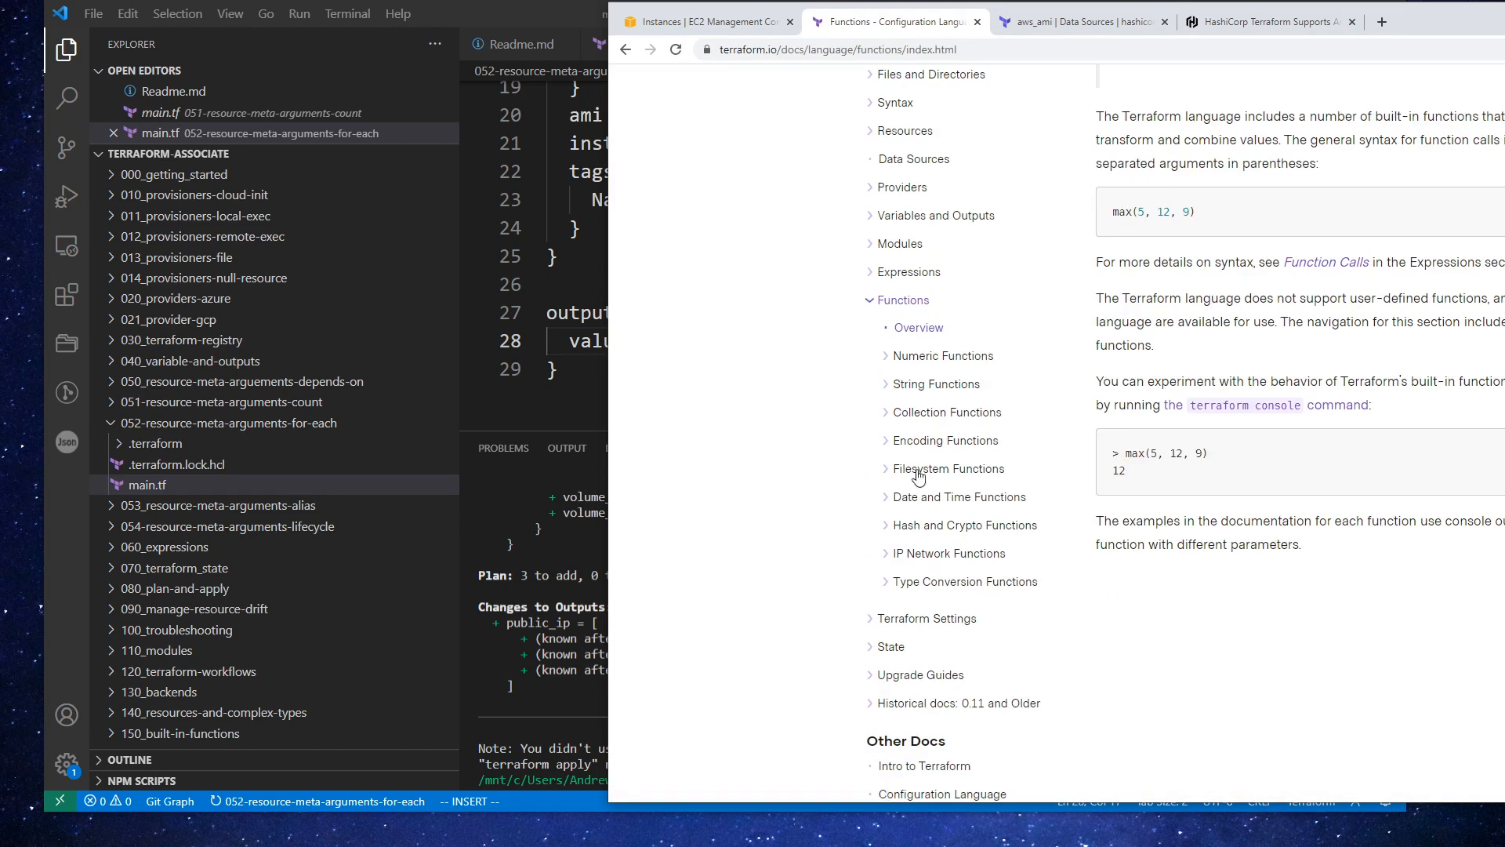
Expand Collection Functions and read the values function documentation
{"action": "left_click", "coordinate": [947, 413]}
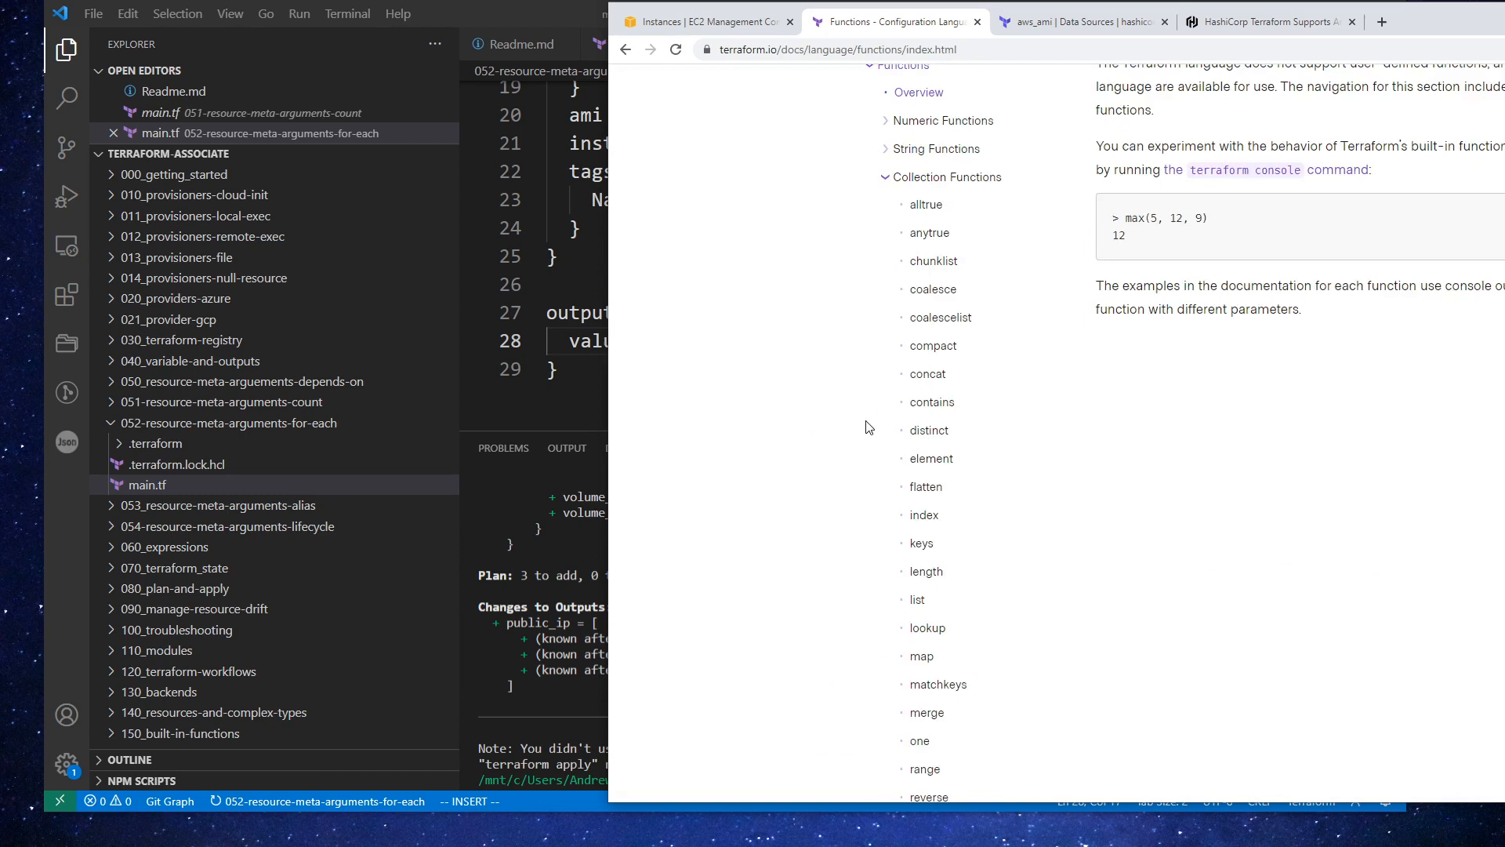
{"action": "scroll", "scroll_direction": "down", "scroll_amount": 3}
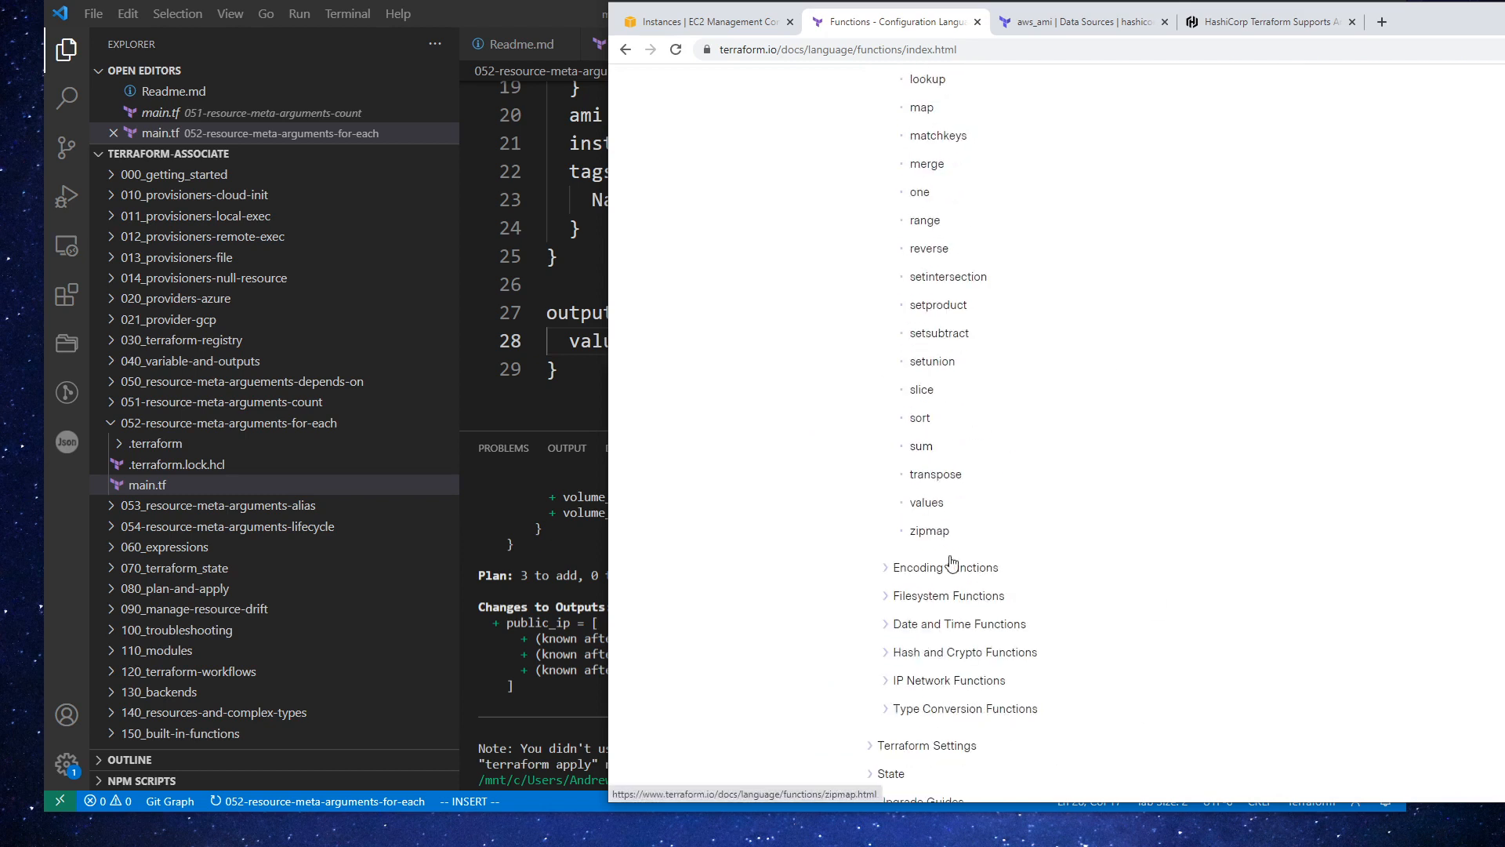
{"action": "left_click", "coordinate": [925, 502]}
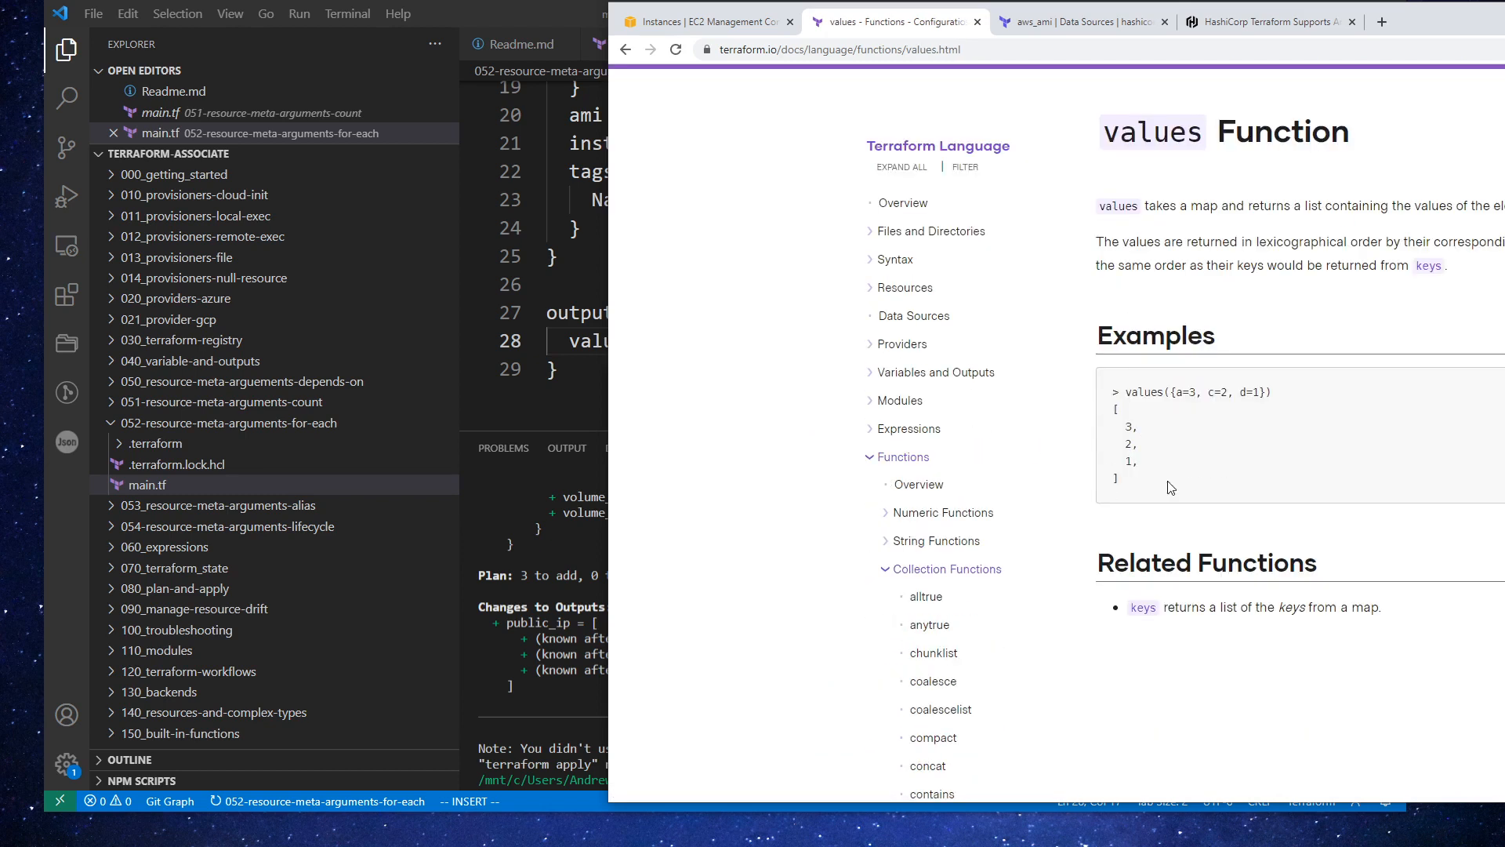
{"action": "scroll", "scroll_direction": "down", "scroll_amount": 3}
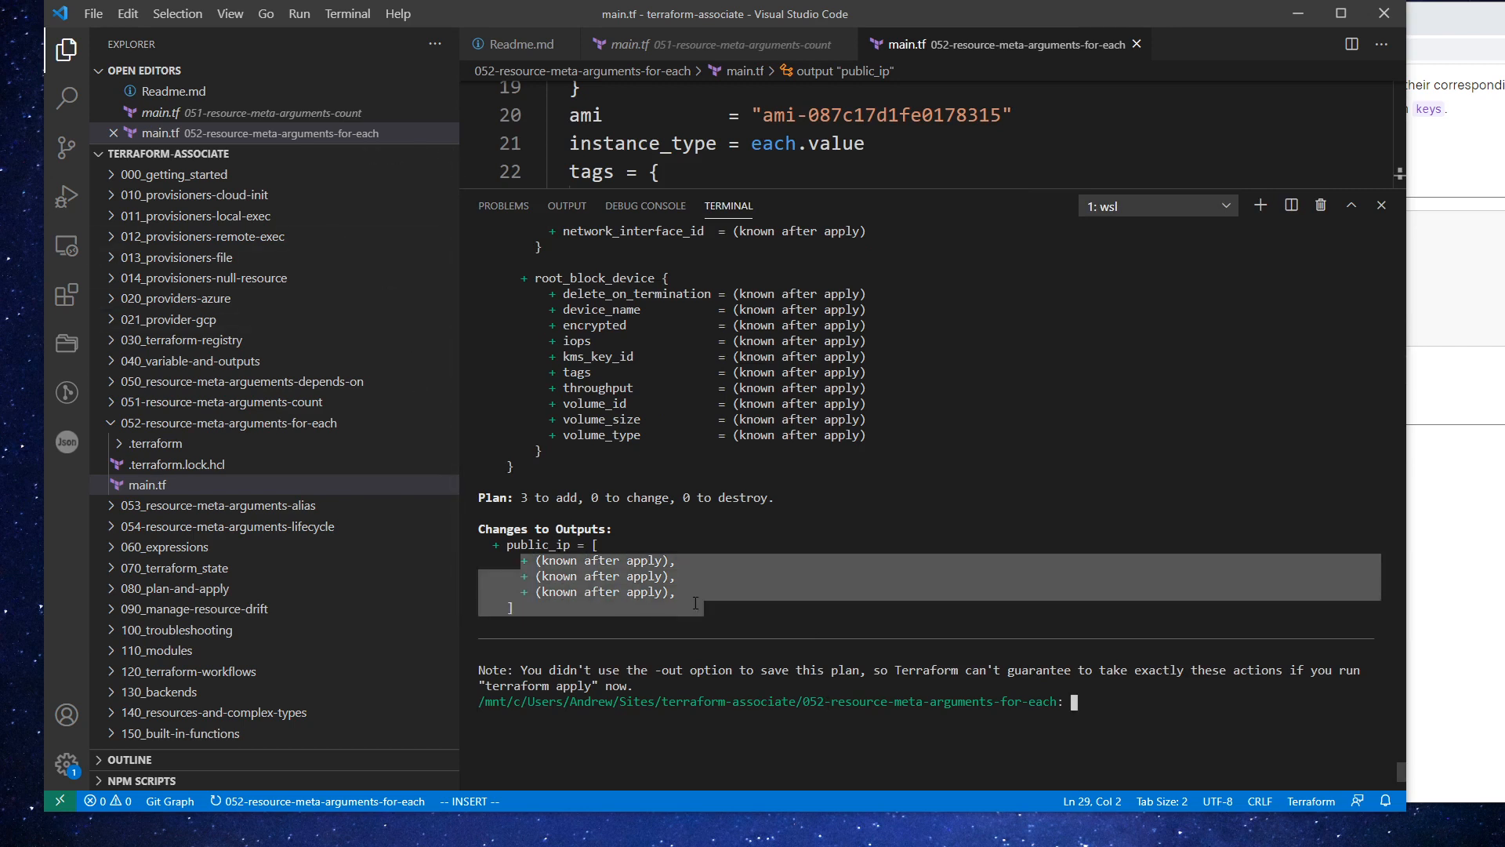
{"action": "scroll", "scroll_direction": "up", "scroll_amount": 3}
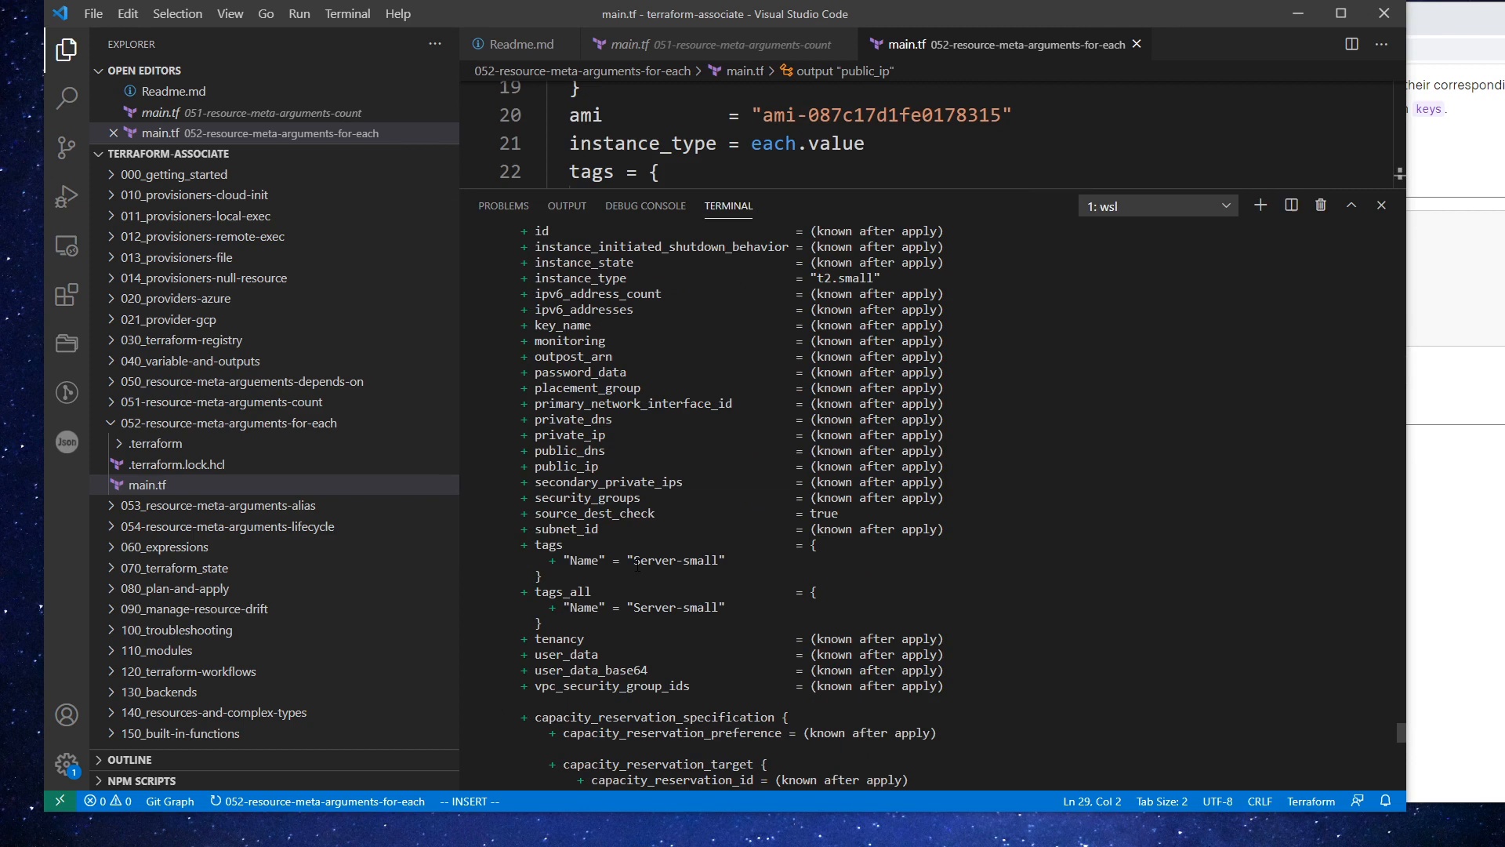
{"action": "scroll", "scroll_direction": "down", "scroll_amount": 3}
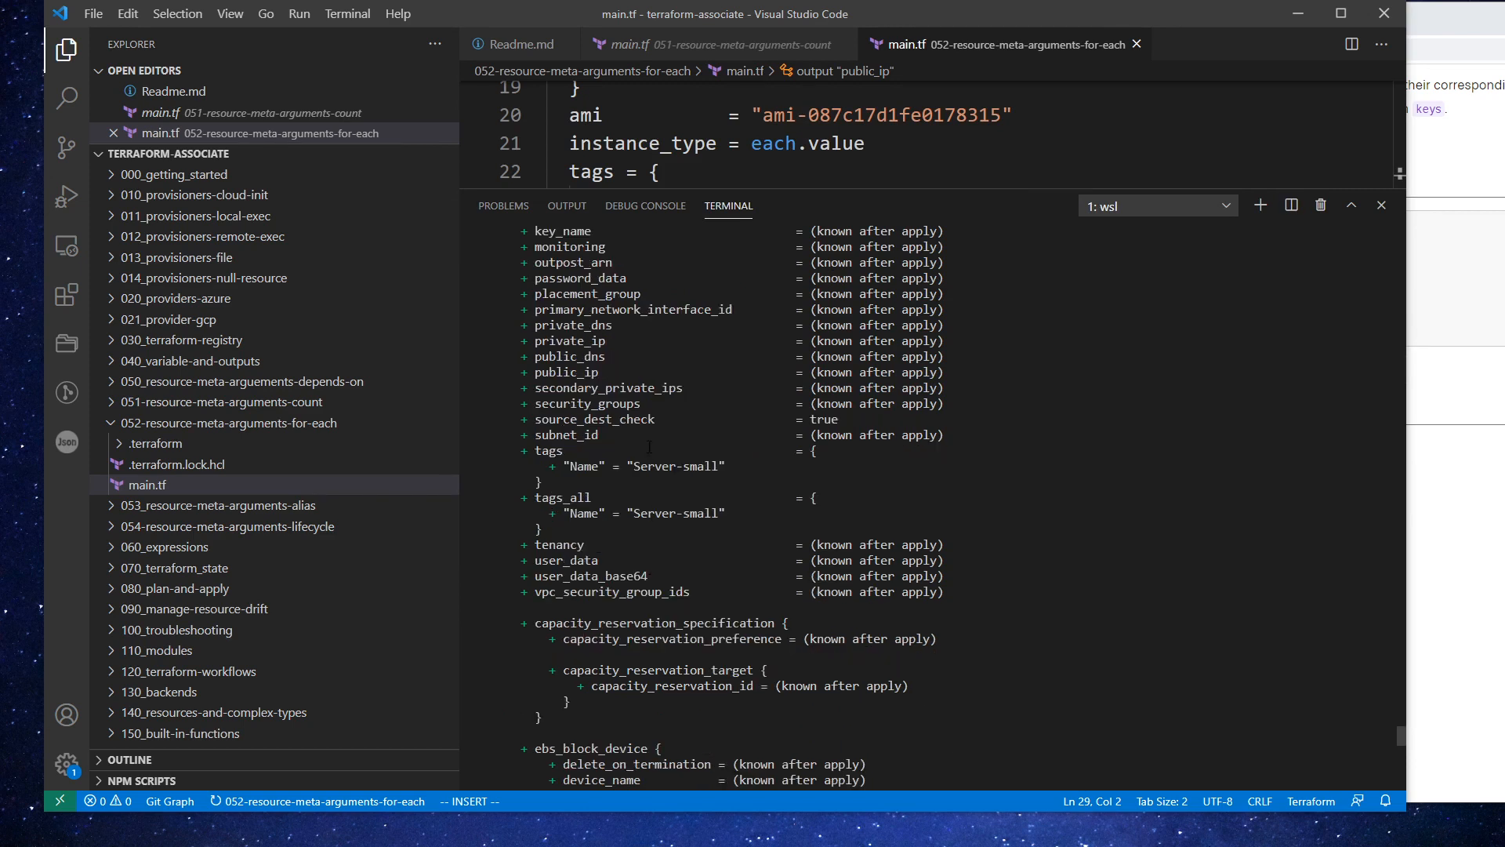
{"action": "scroll", "scroll_direction": "up", "scroll_amount": 3}
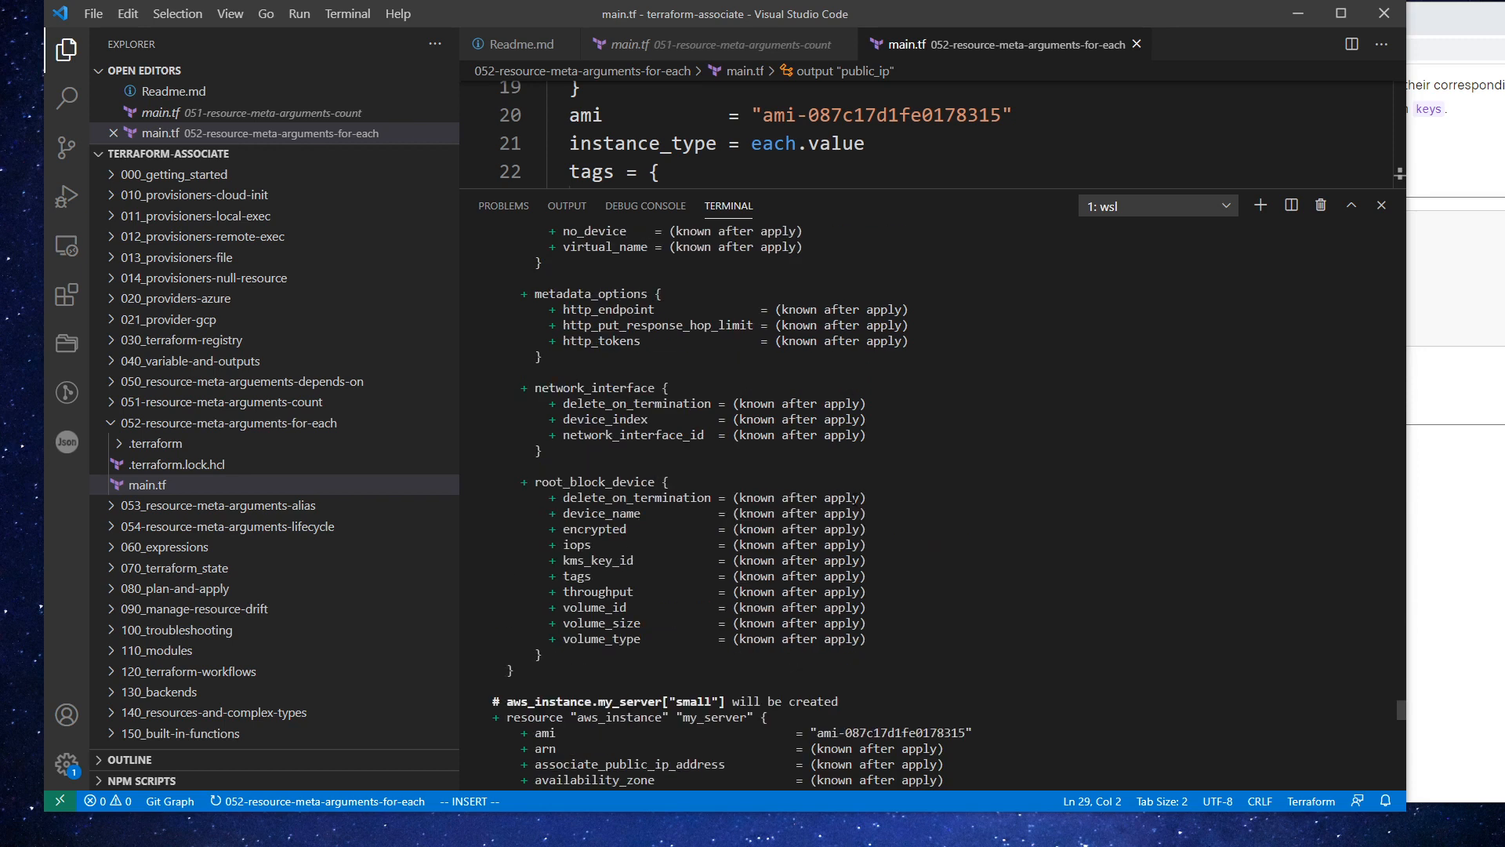
{"action": "scroll", "scroll_direction": "up", "scroll_amount": 3}
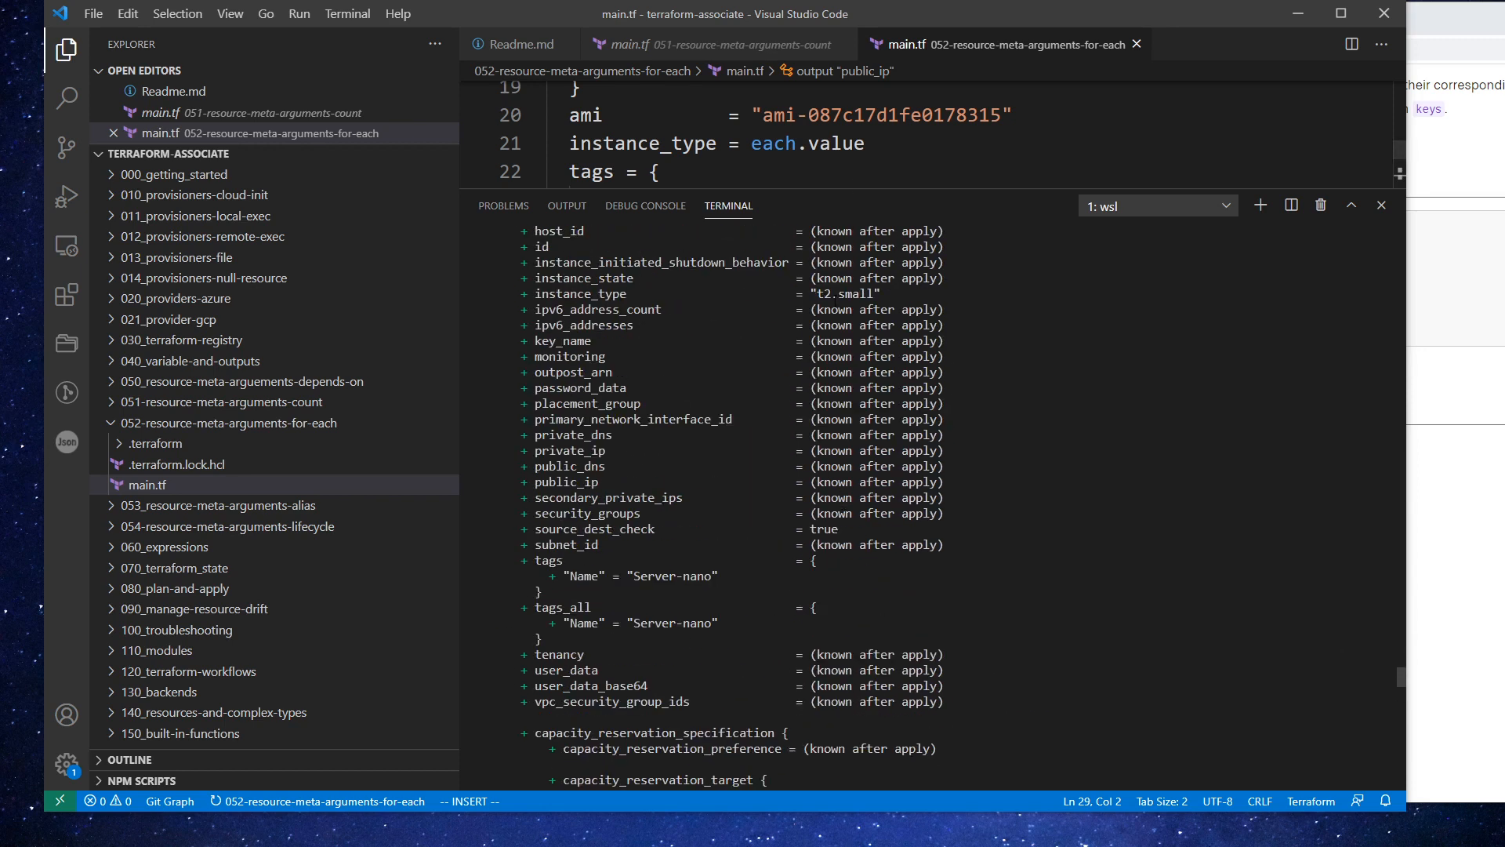
{"action": "scroll", "scroll_direction": "up", "scroll_amount": 3}
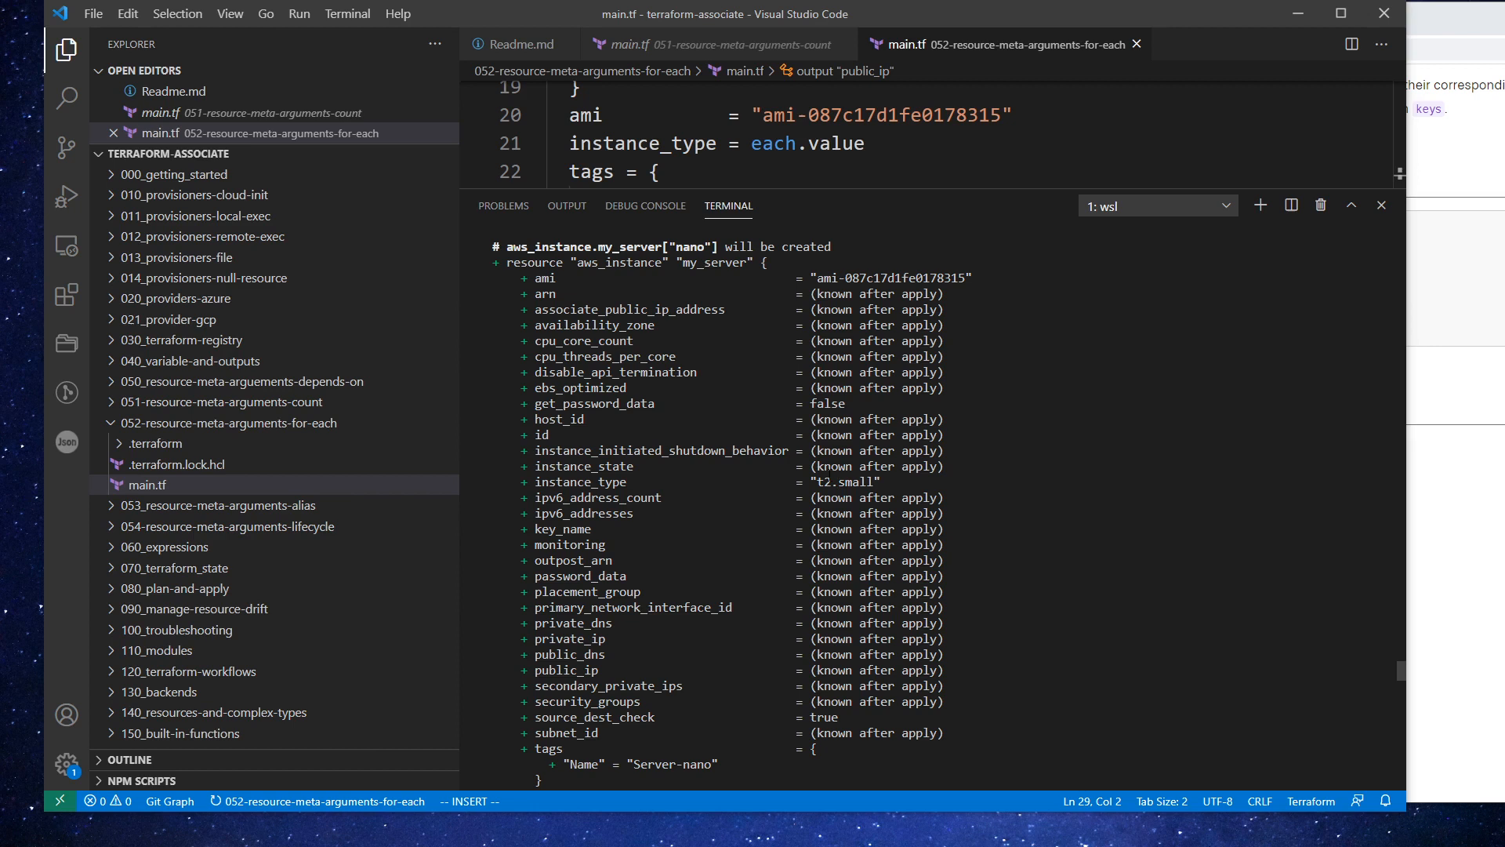
{"action": "scroll", "scroll_direction": "down", "scroll_amount": 3}
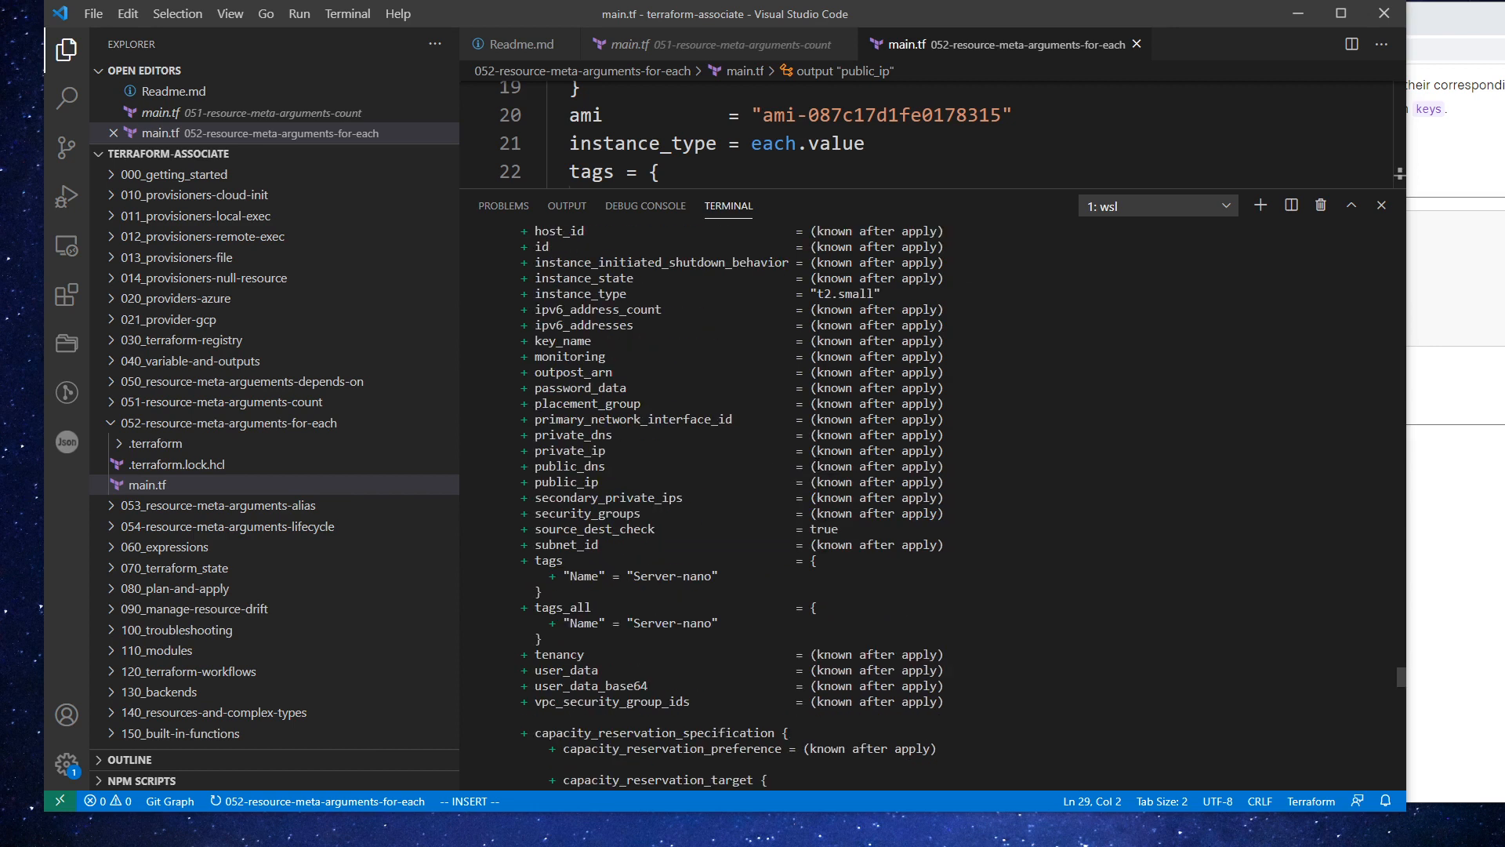
{"action": "scroll", "scroll_direction": "down", "scroll_amount": 3}
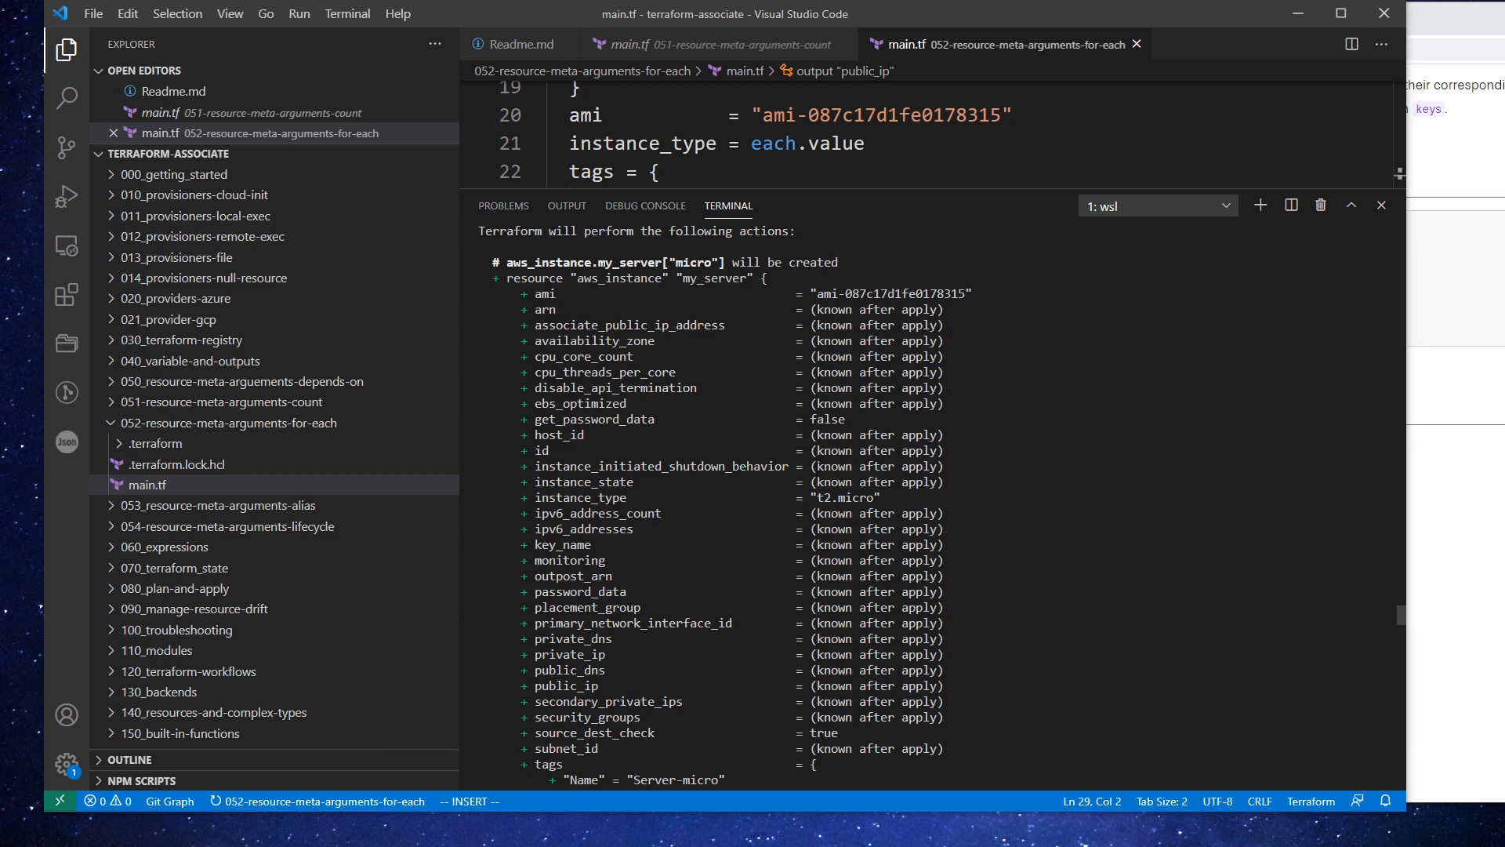
{"action": "scroll", "scroll_direction": "up", "scroll_amount": 3}
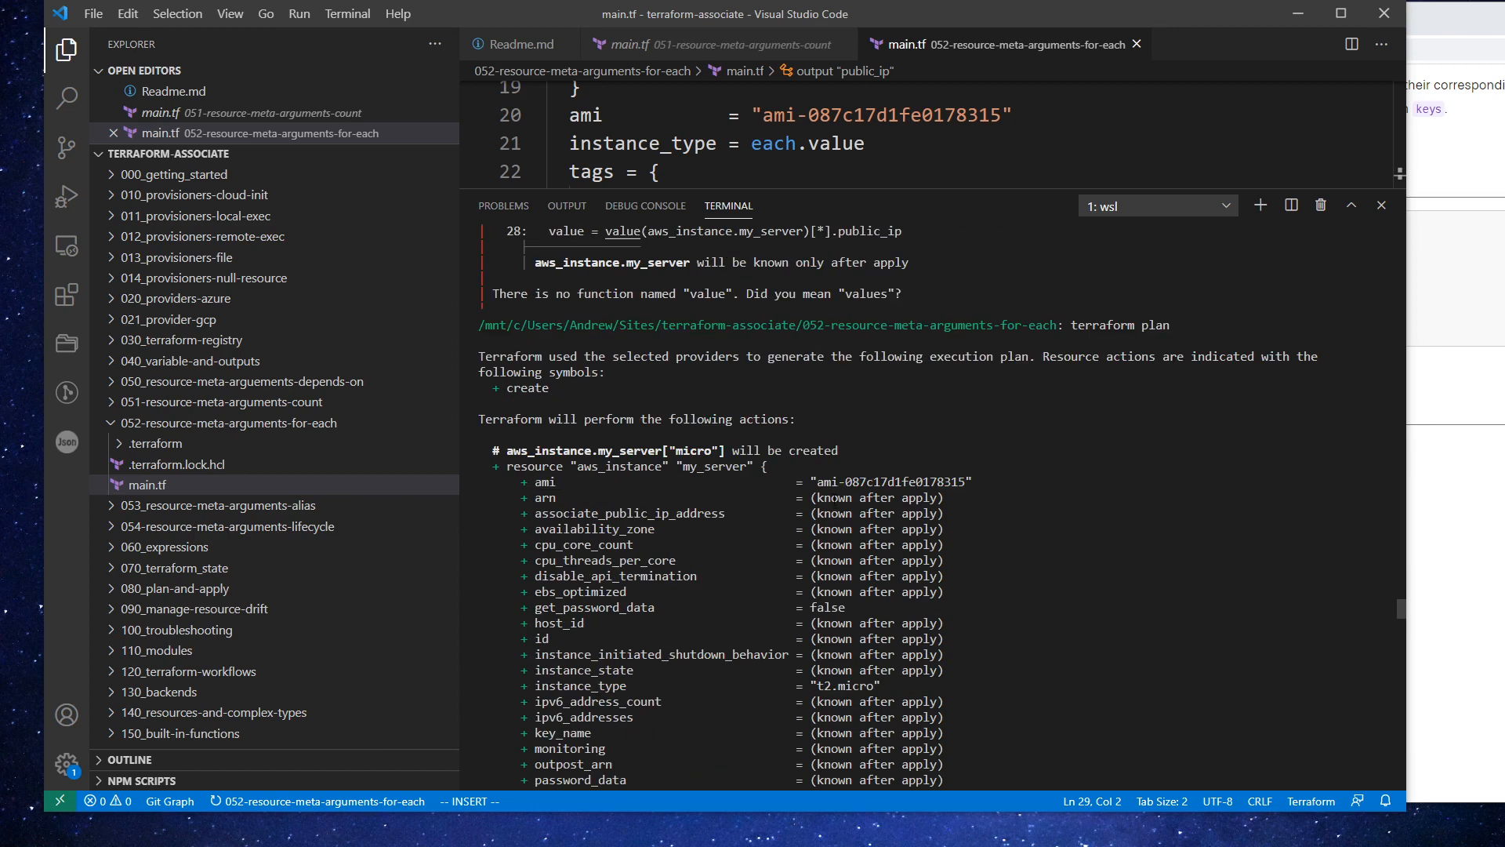
{"action": "scroll", "scroll_direction": "down", "scroll_amount": 3}
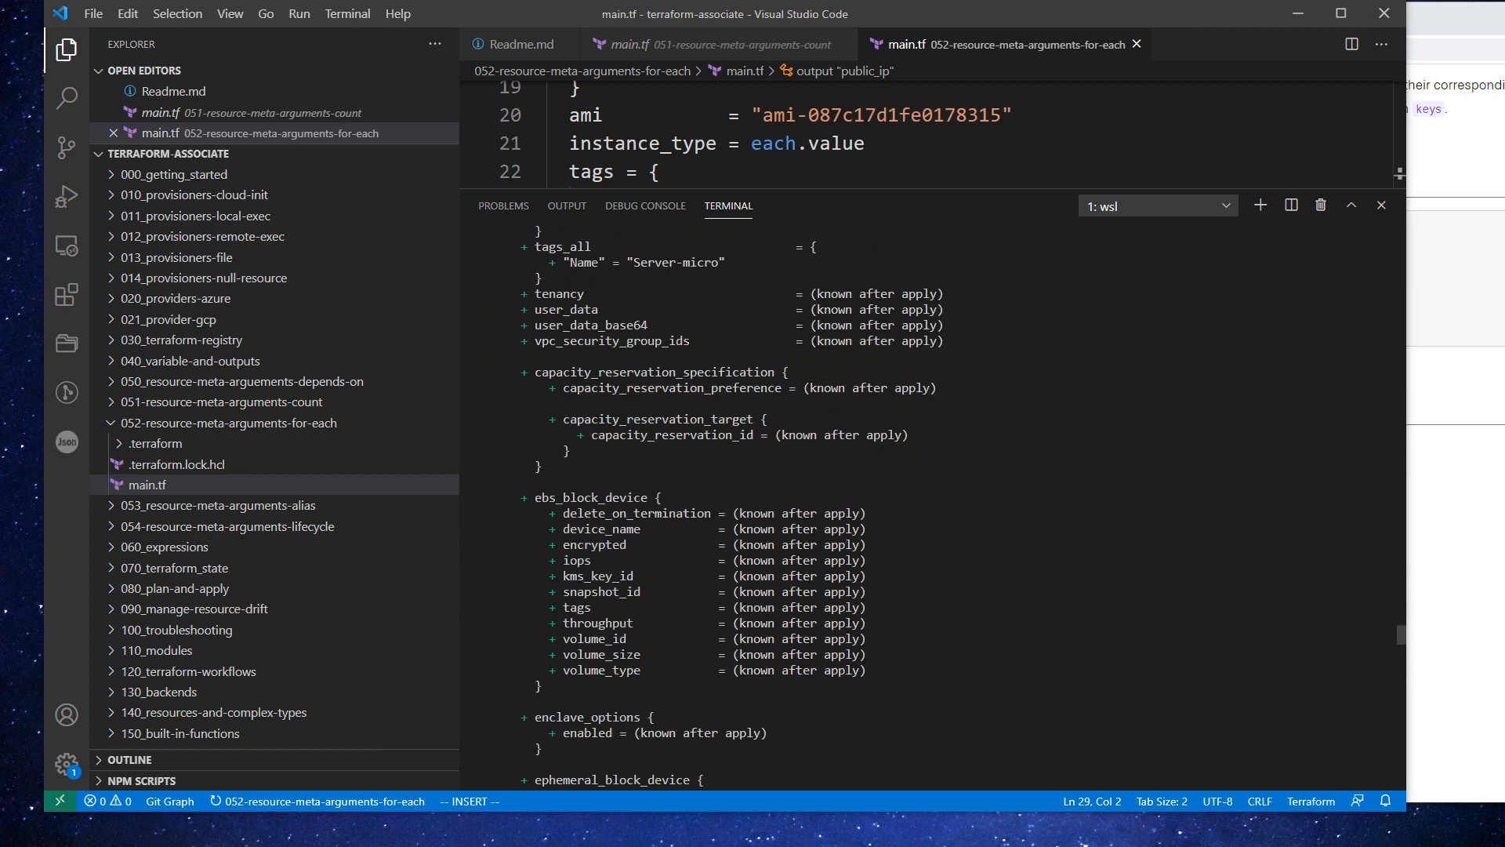
{"action": "scroll", "scroll_direction": "down", "scroll_amount": 3}
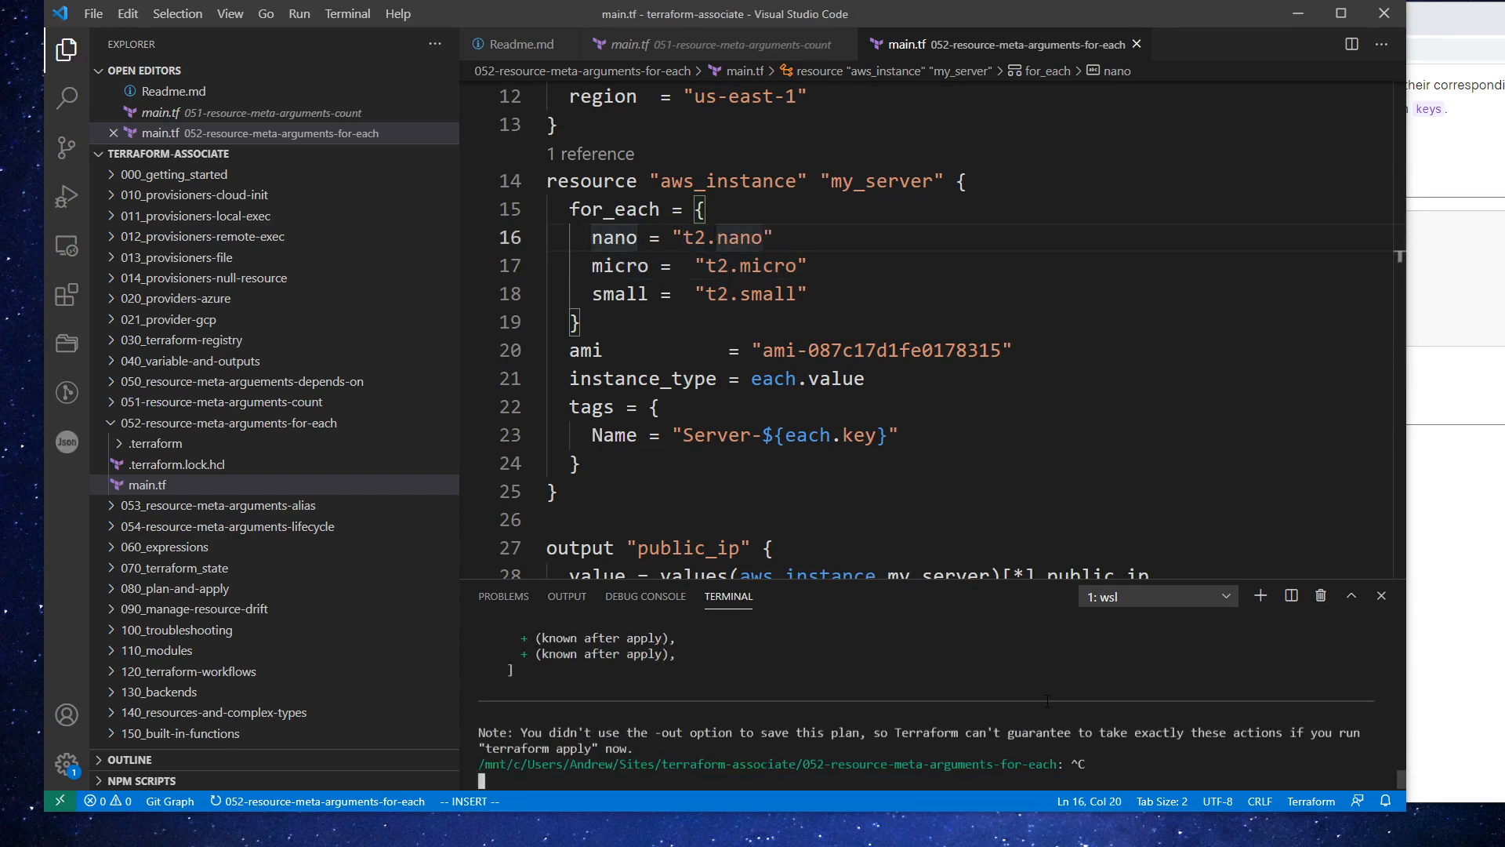
{"action": "type", "text": "terraform plan"}
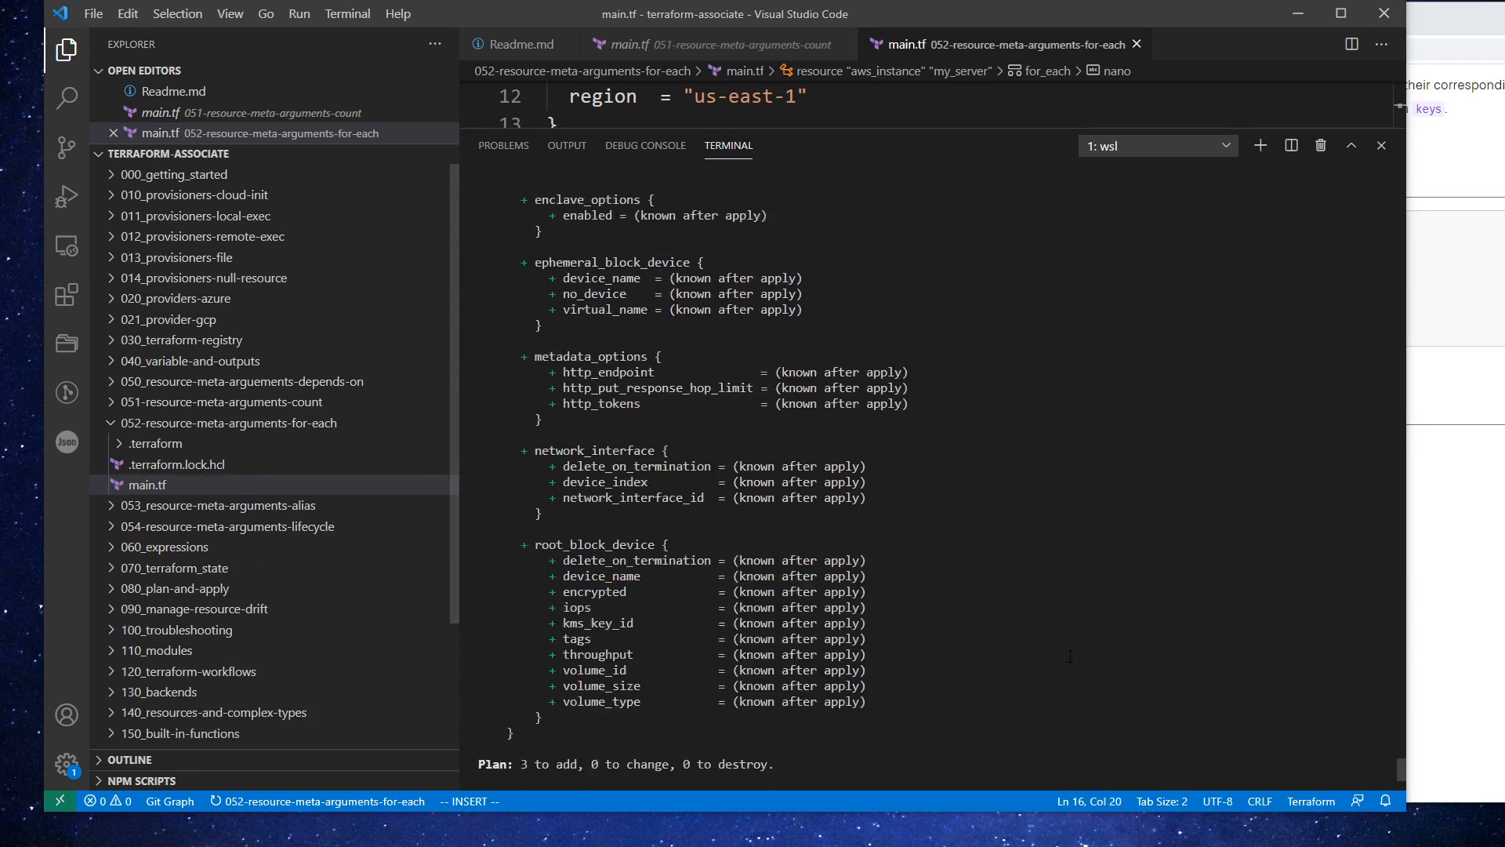
{"action": "scroll", "scroll_direction": "up", "scroll_amount": 3}
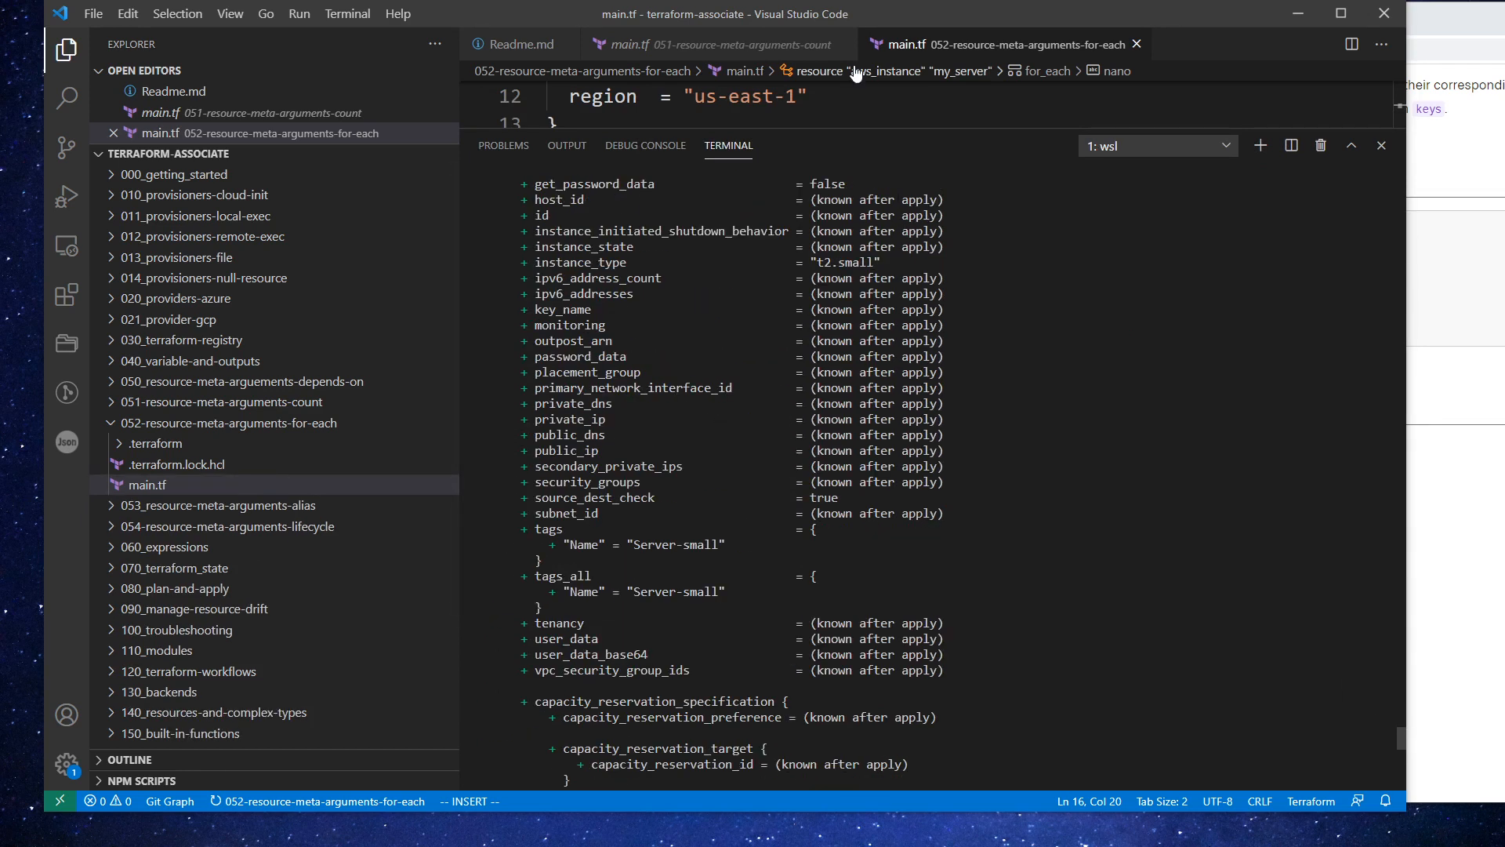
{"action": "scroll", "scroll_direction": "up", "scroll_amount": 3}
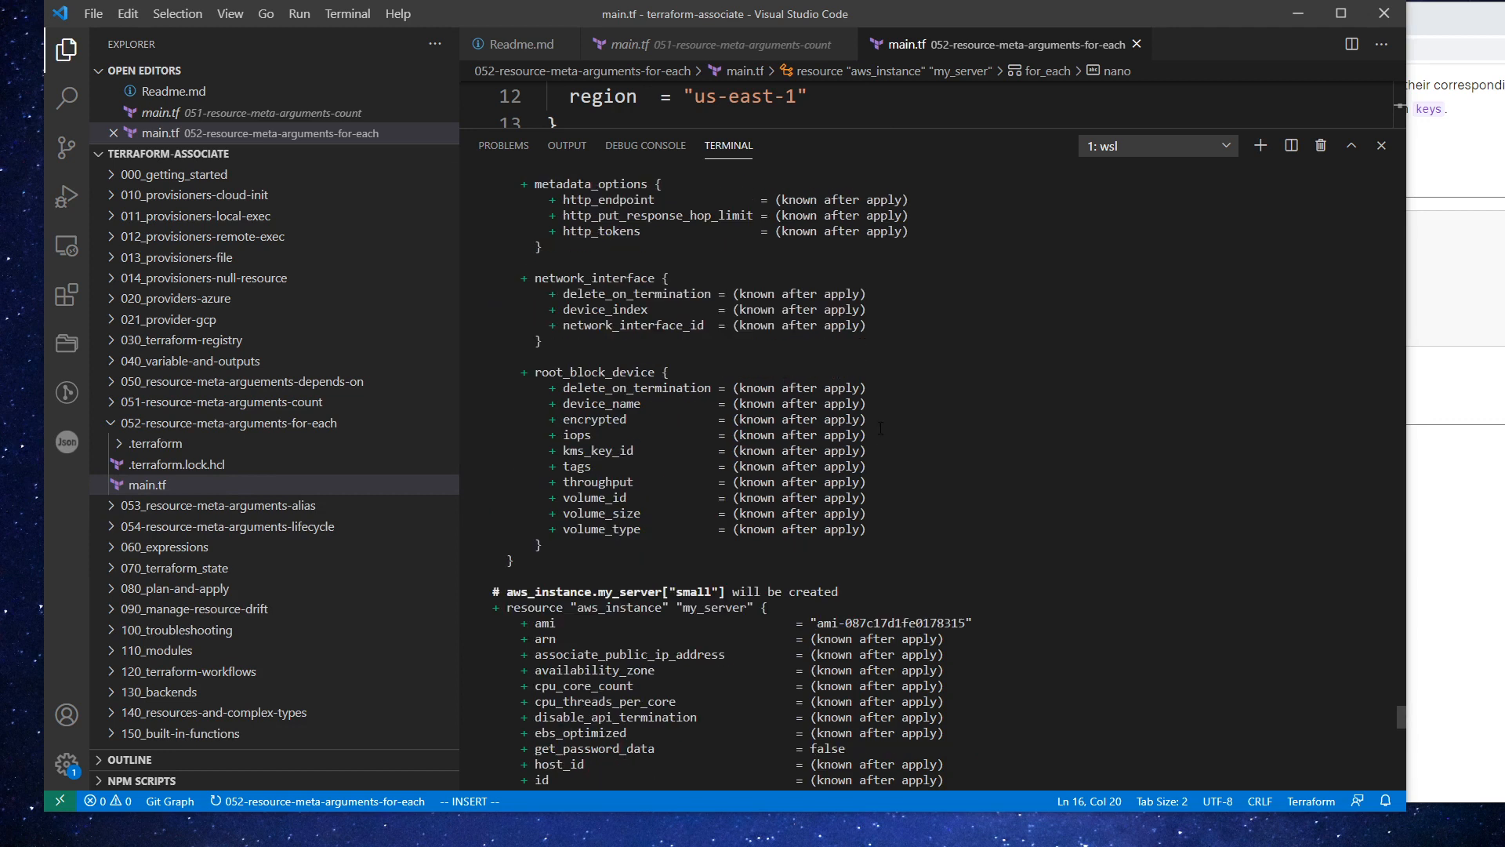
{"action": "scroll", "scroll_direction": "down", "scroll_amount": 3}
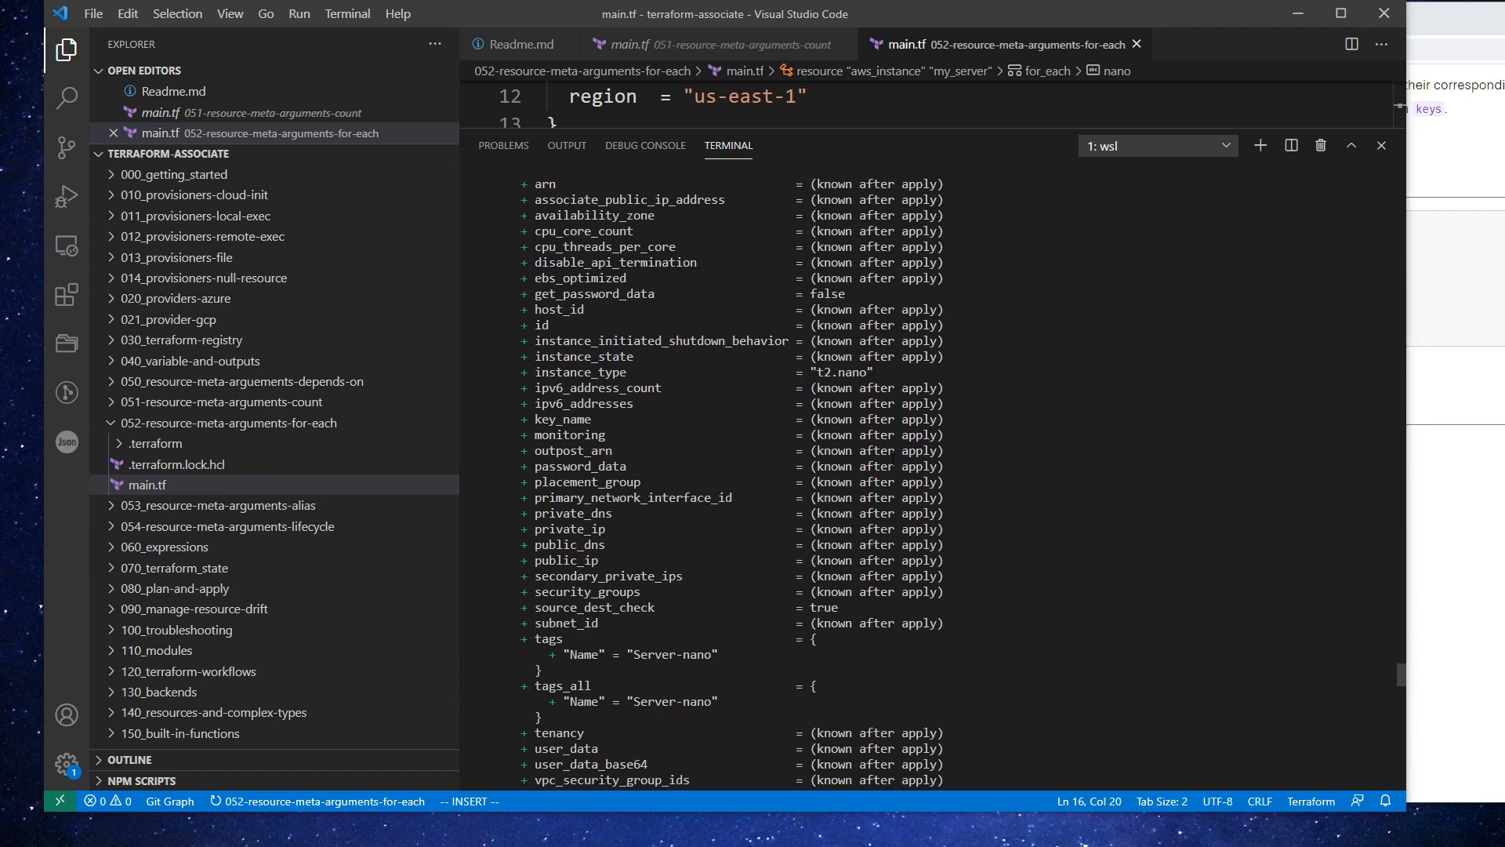
{"action": "scroll", "scroll_direction": "down", "scroll_amount": 3}
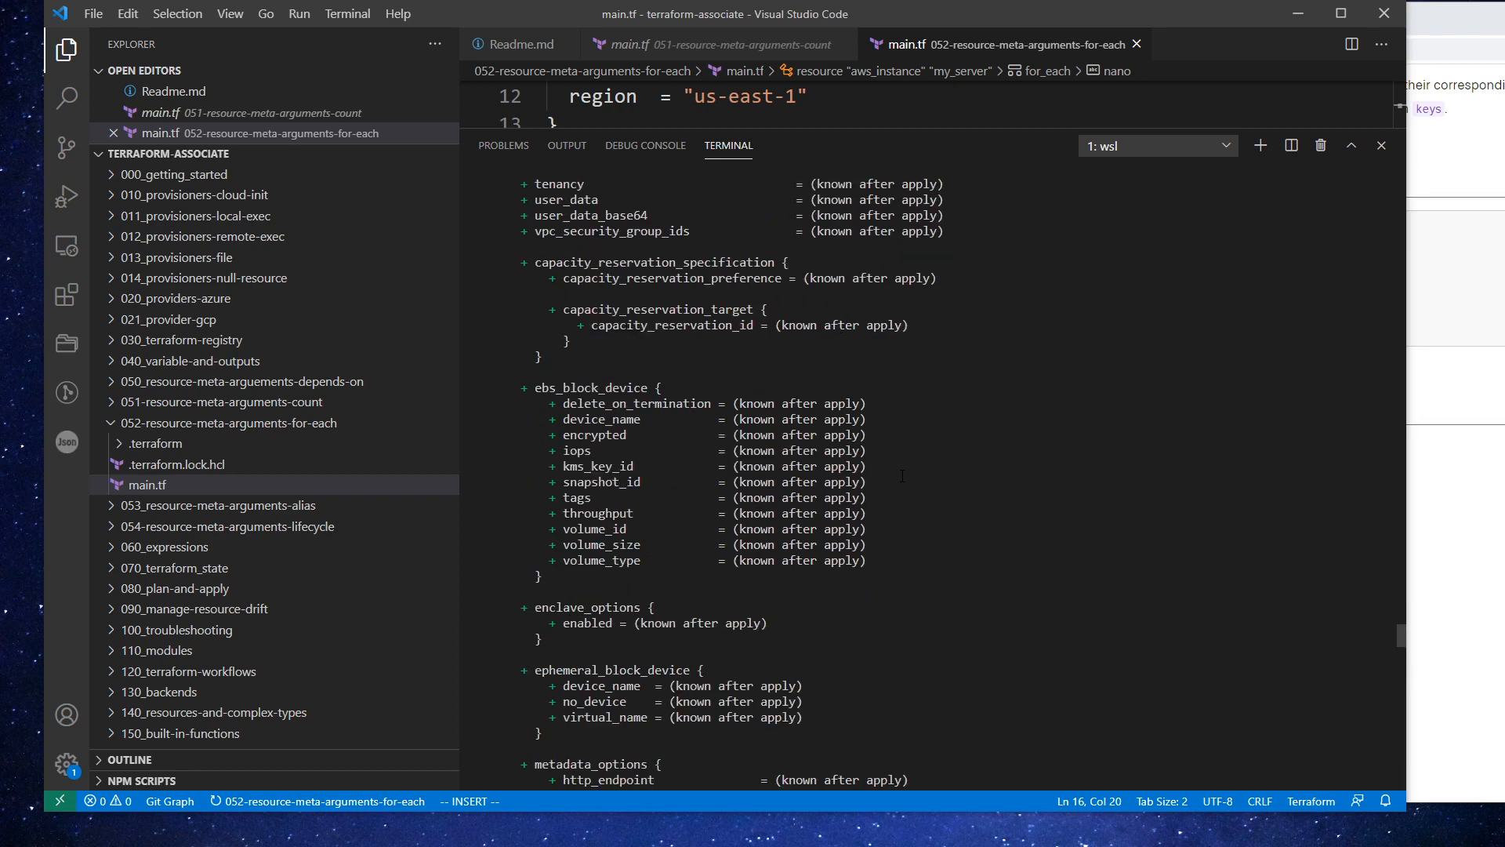
{"action": "scroll", "scroll_direction": "up", "scroll_amount": 3}
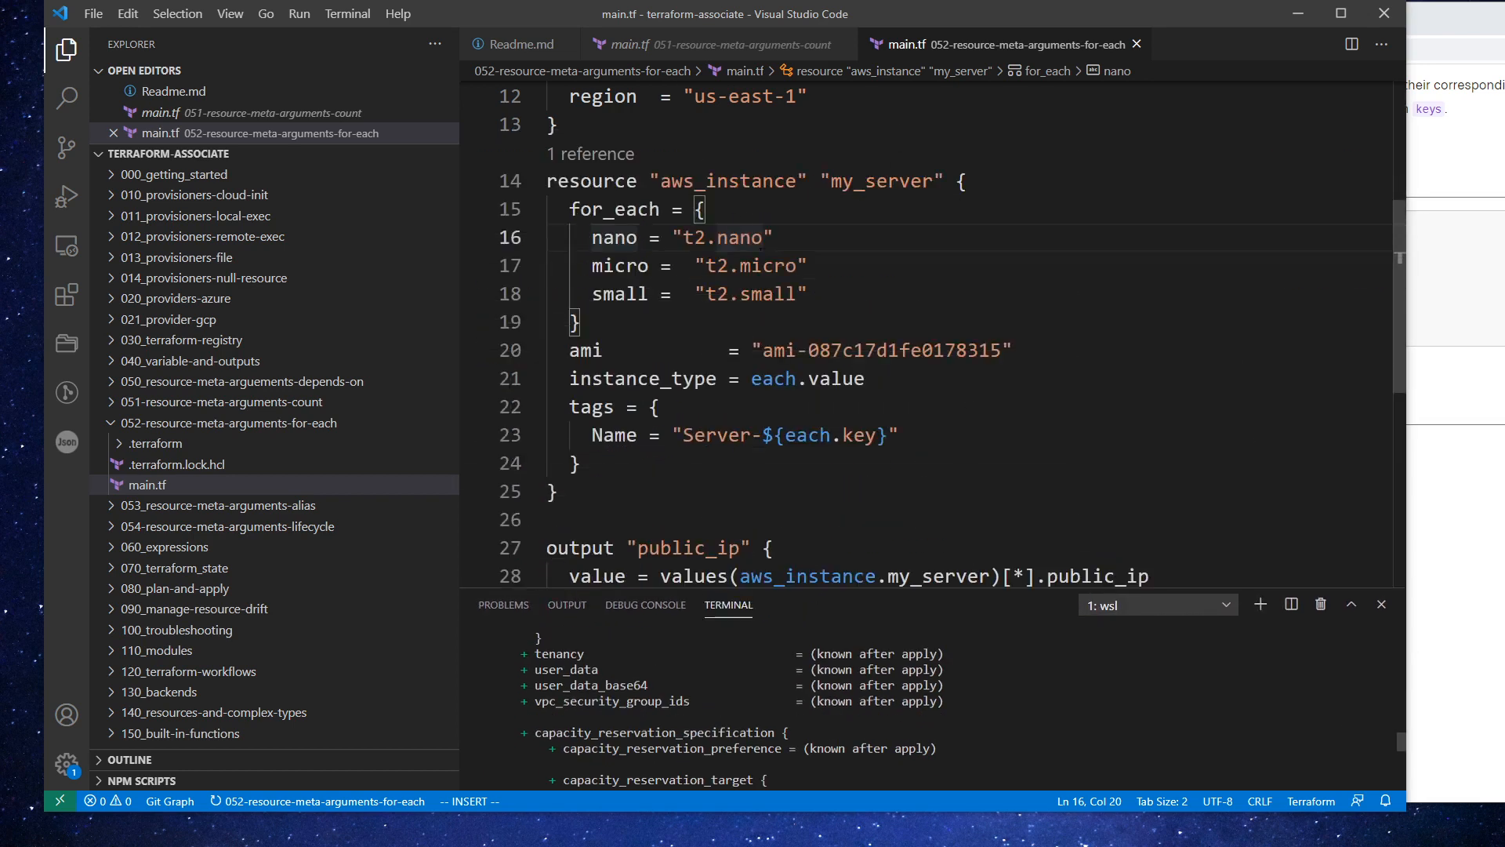
{"action": "scroll", "scroll_direction": "down", "scroll_amount": 3}
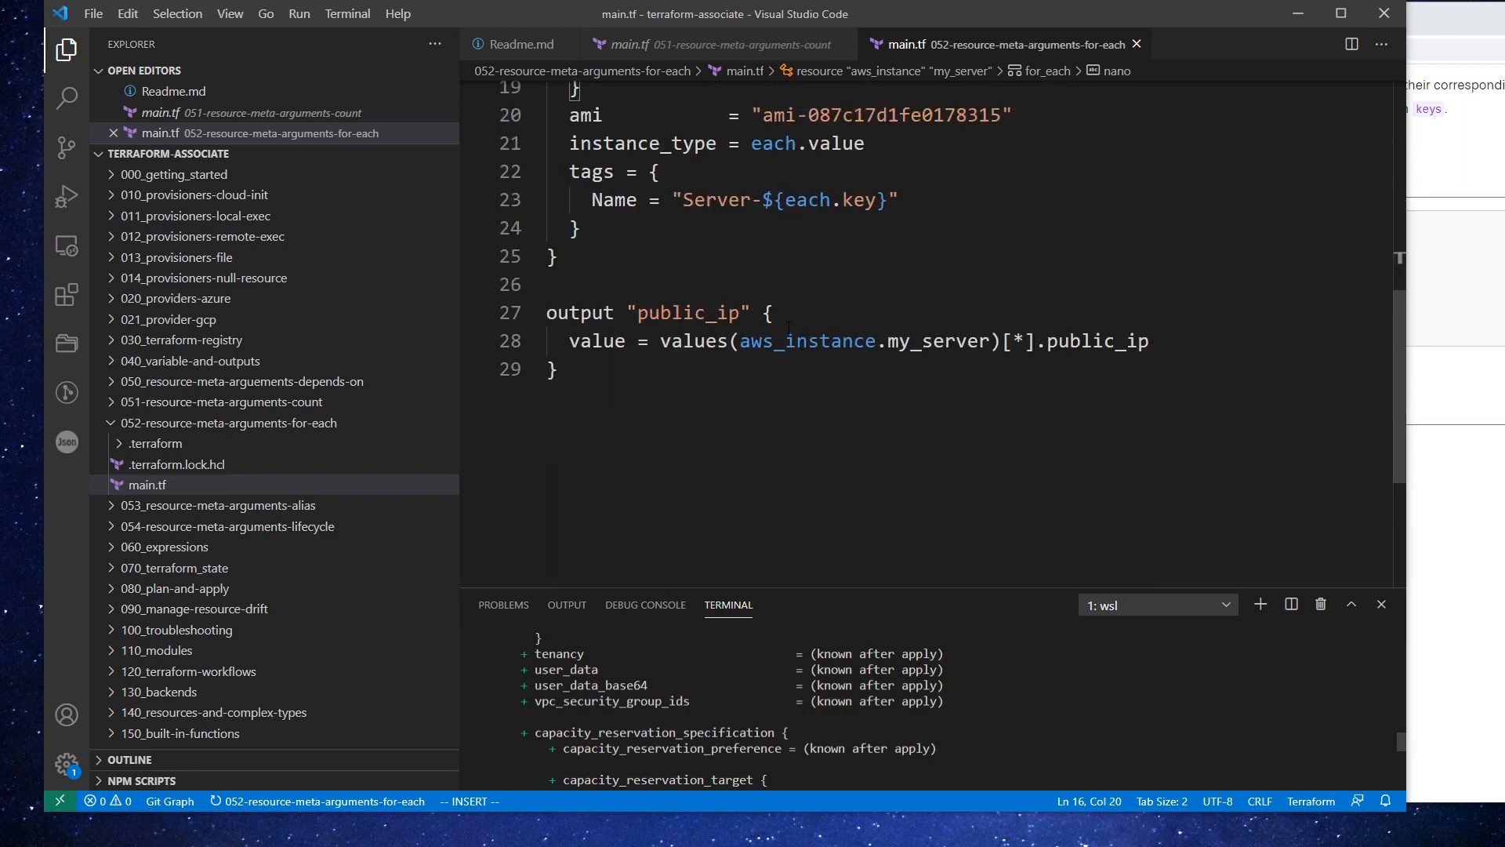
{"action": "left_click", "coordinate": [766, 314]}
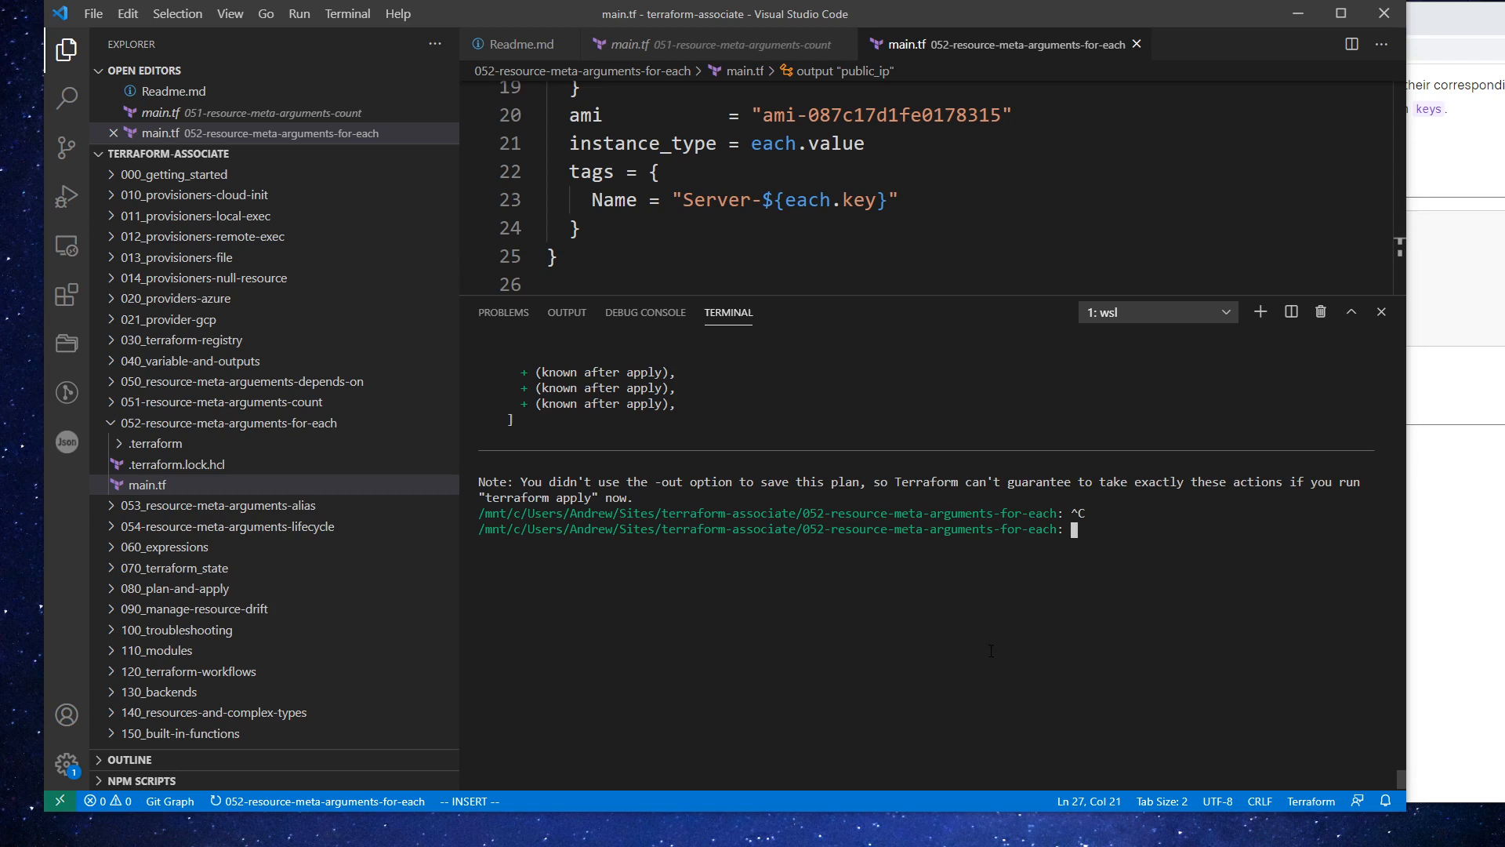
{"action": "mouse_move", "coordinate": [644, 311]}
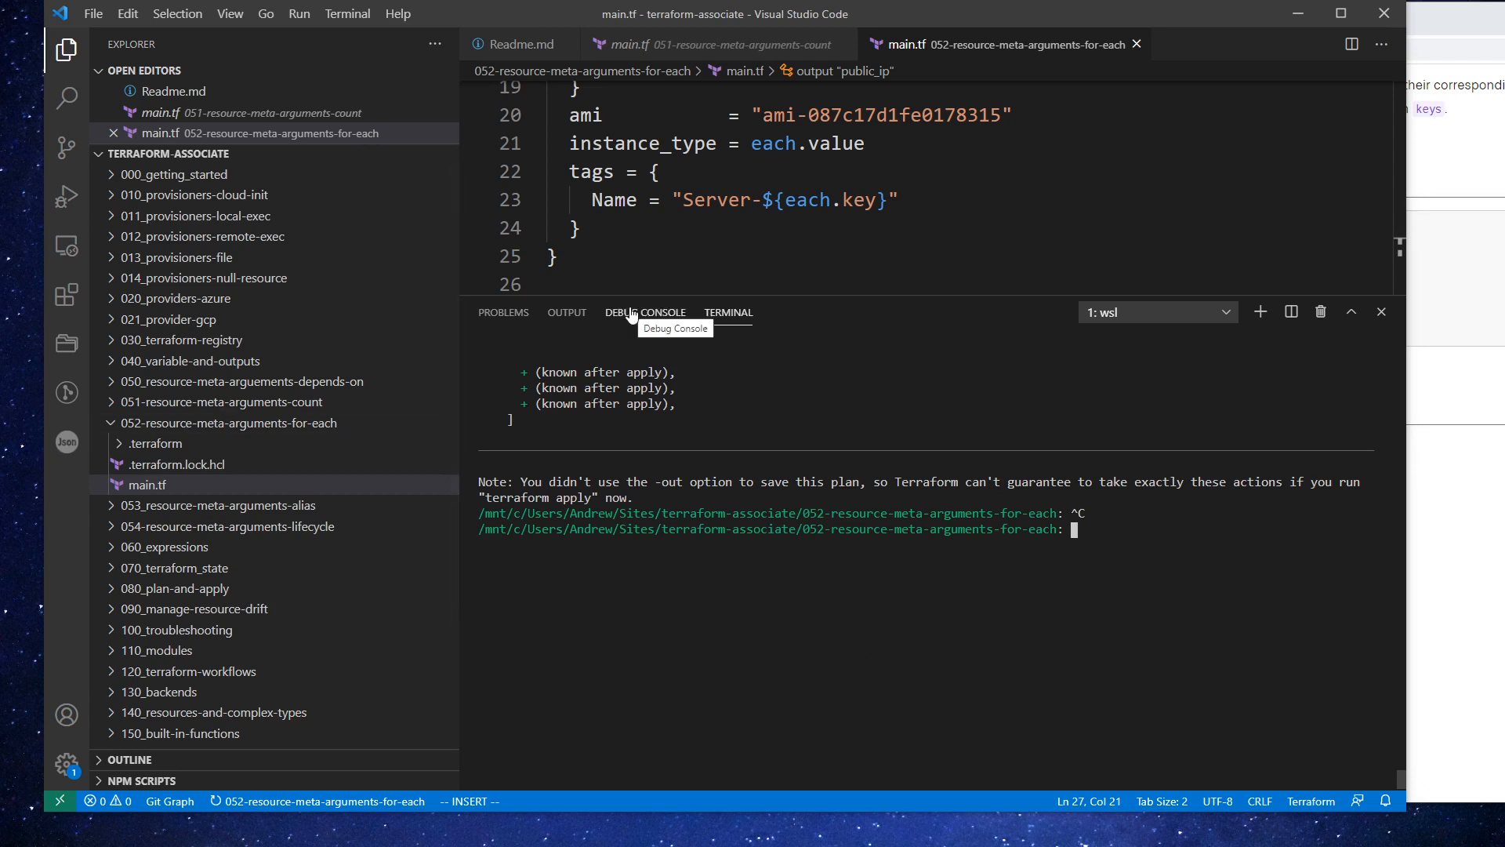